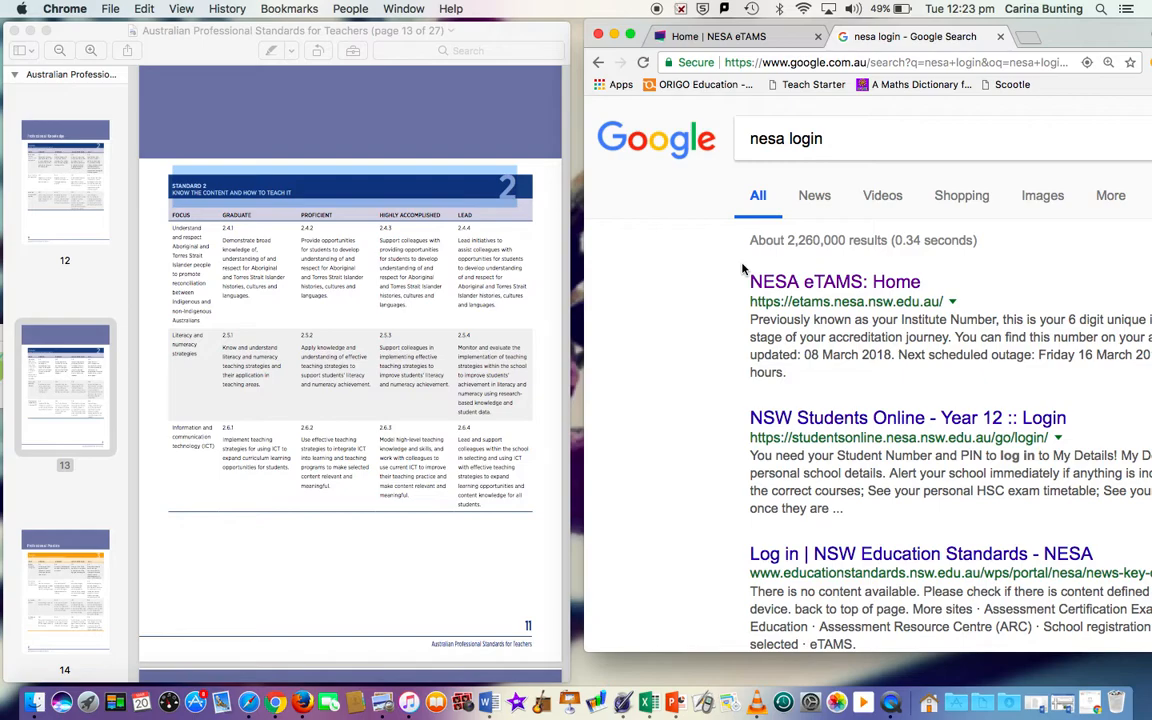
mouse_move(740, 176)
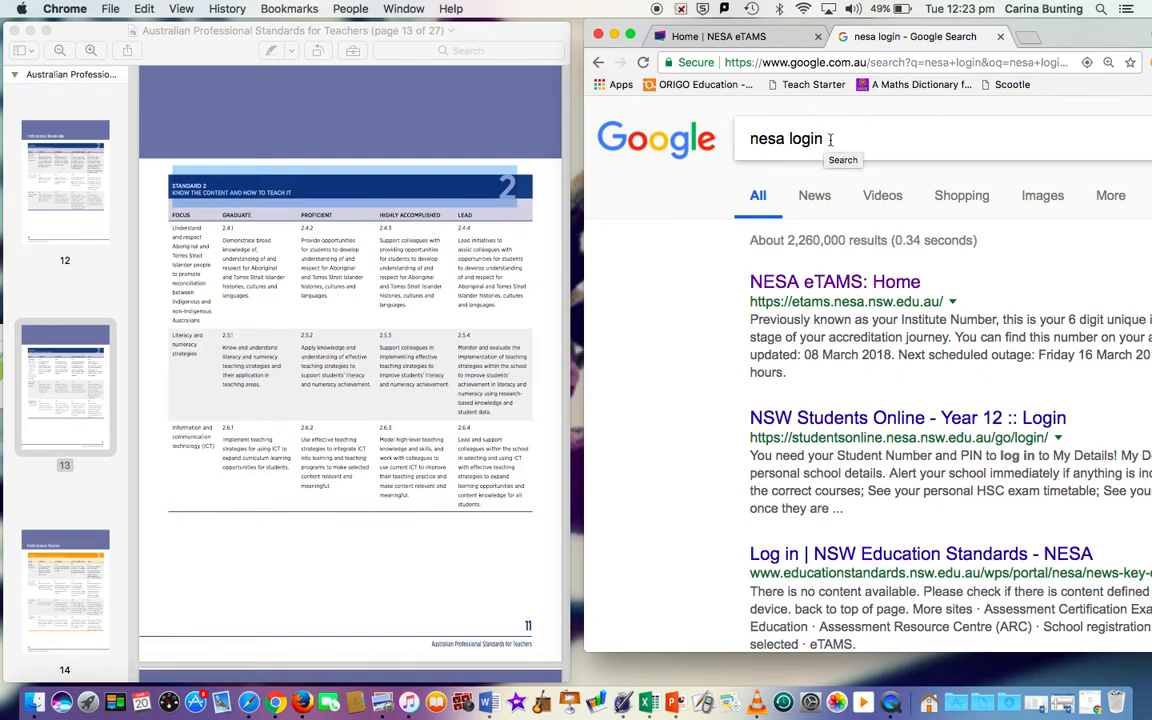
- Reach the eTAMS sign-in page from the 'nesa login' Google search results
click(786, 138)
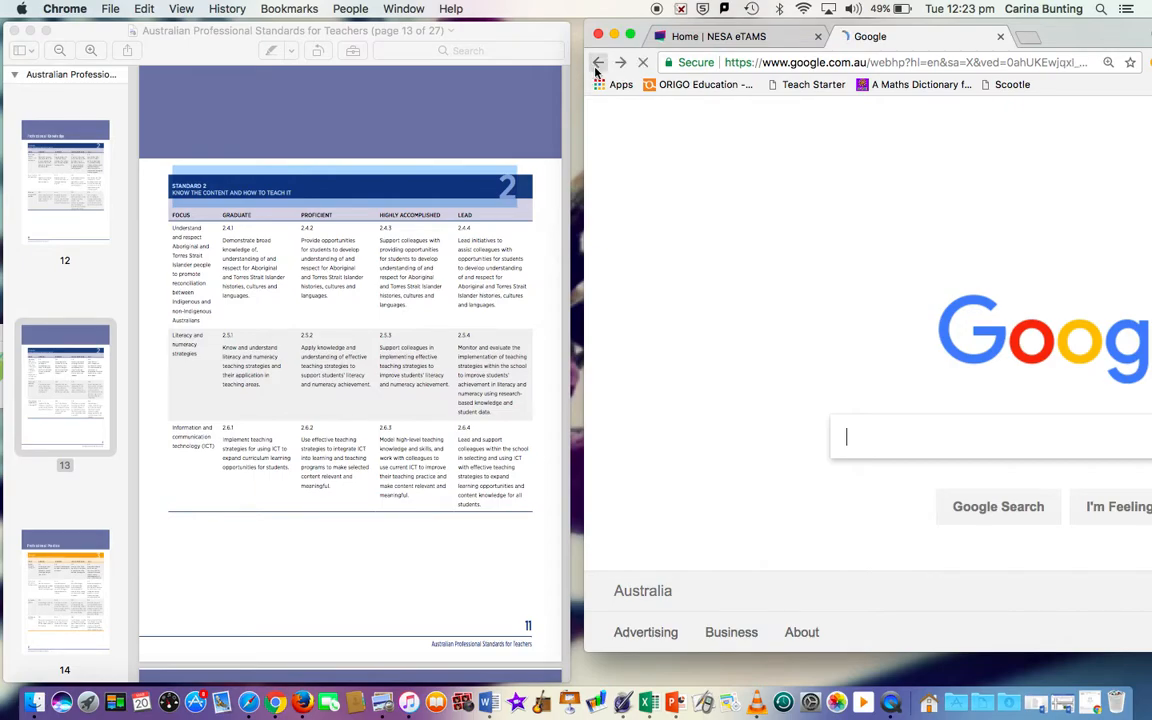
click(836, 280)
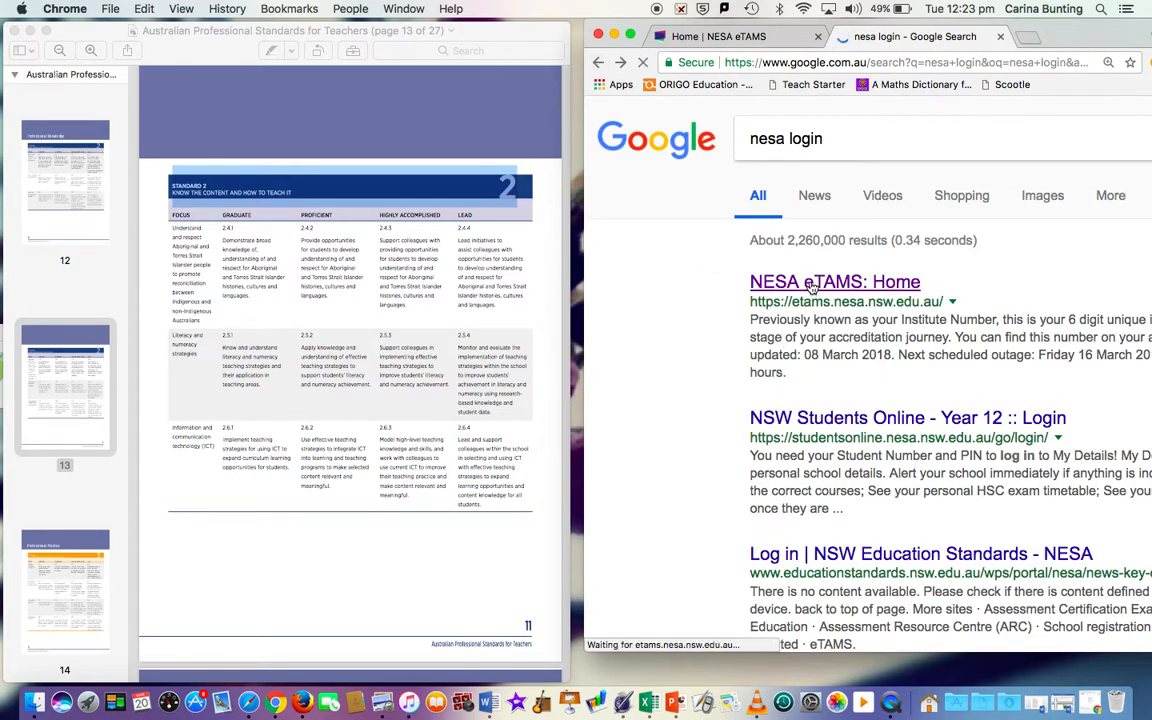
click(836, 280)
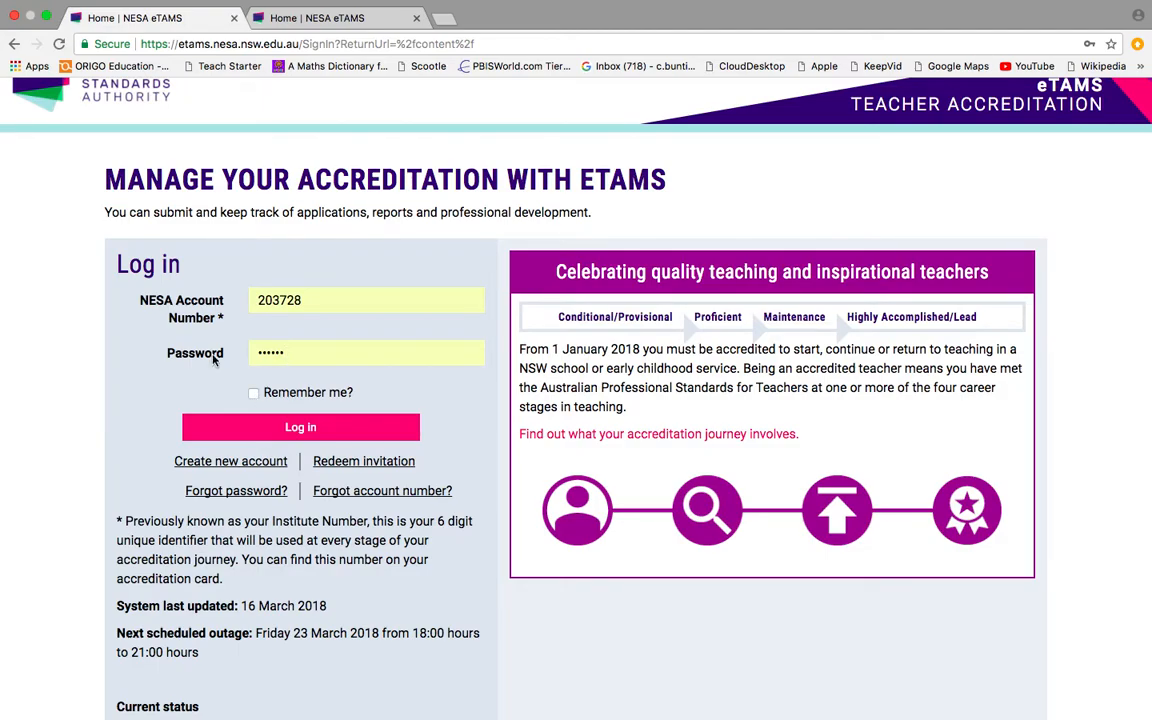
mouse_move(300, 428)
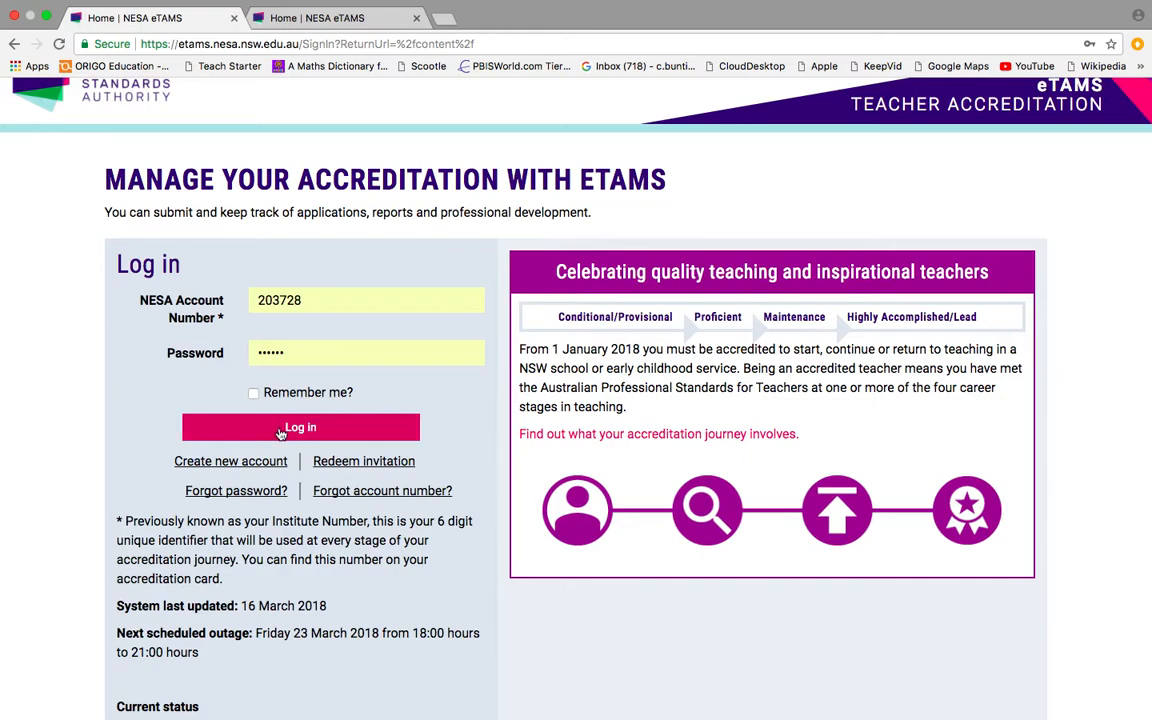
- Sign in with the filled account number and password to reach the welcome dashboard
click(300, 428)
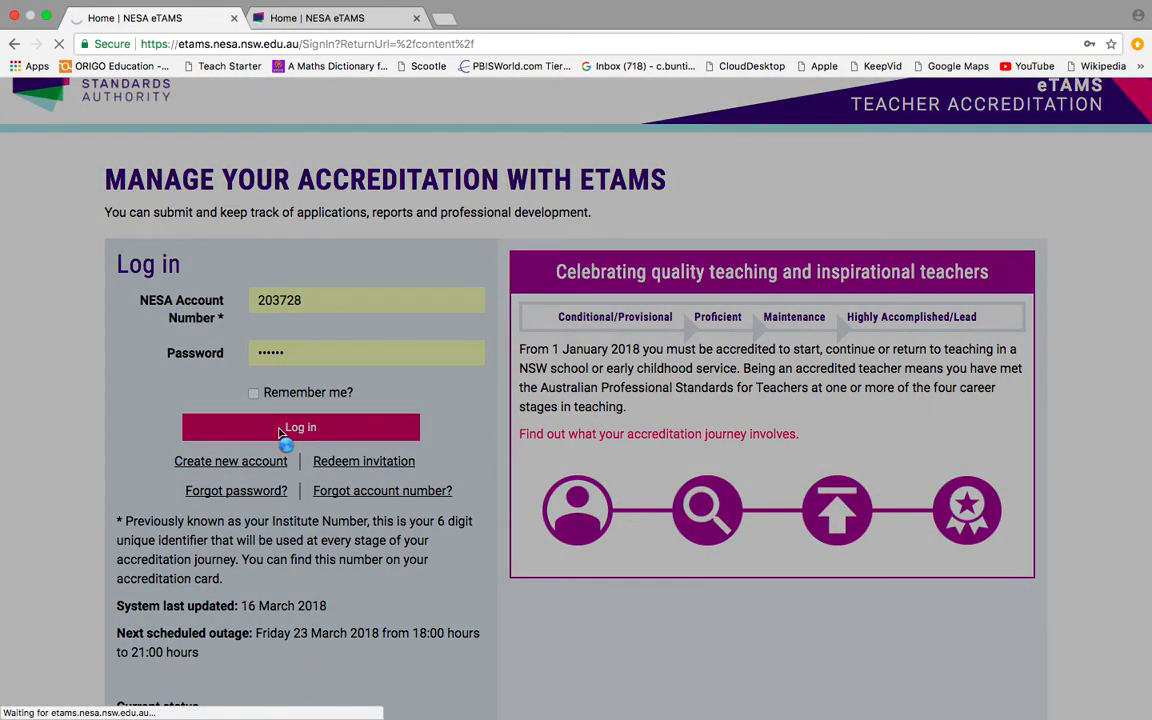
click(300, 428)
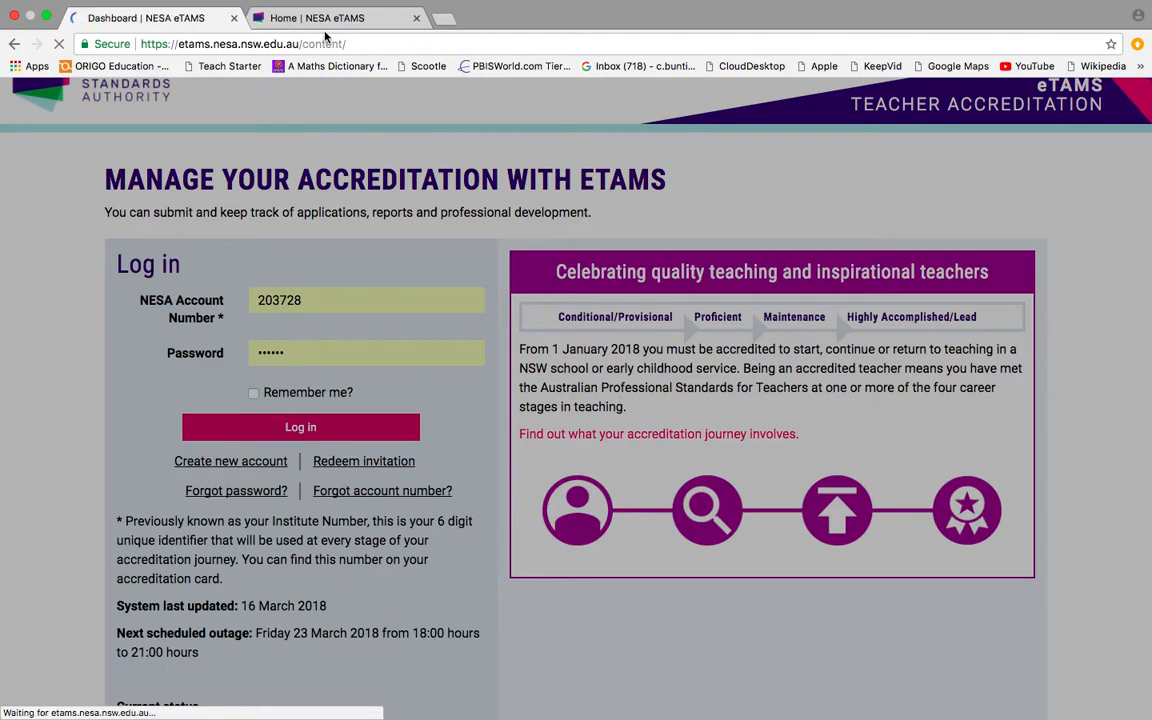
click(300, 428)
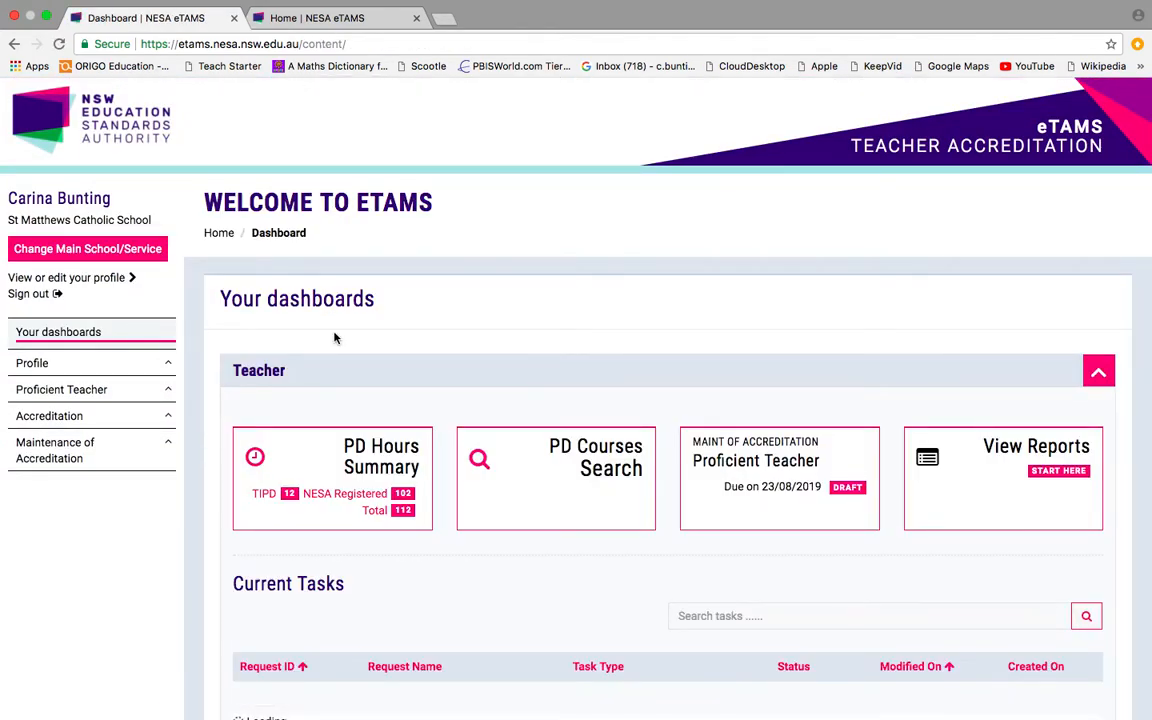
scroll(down, 3)
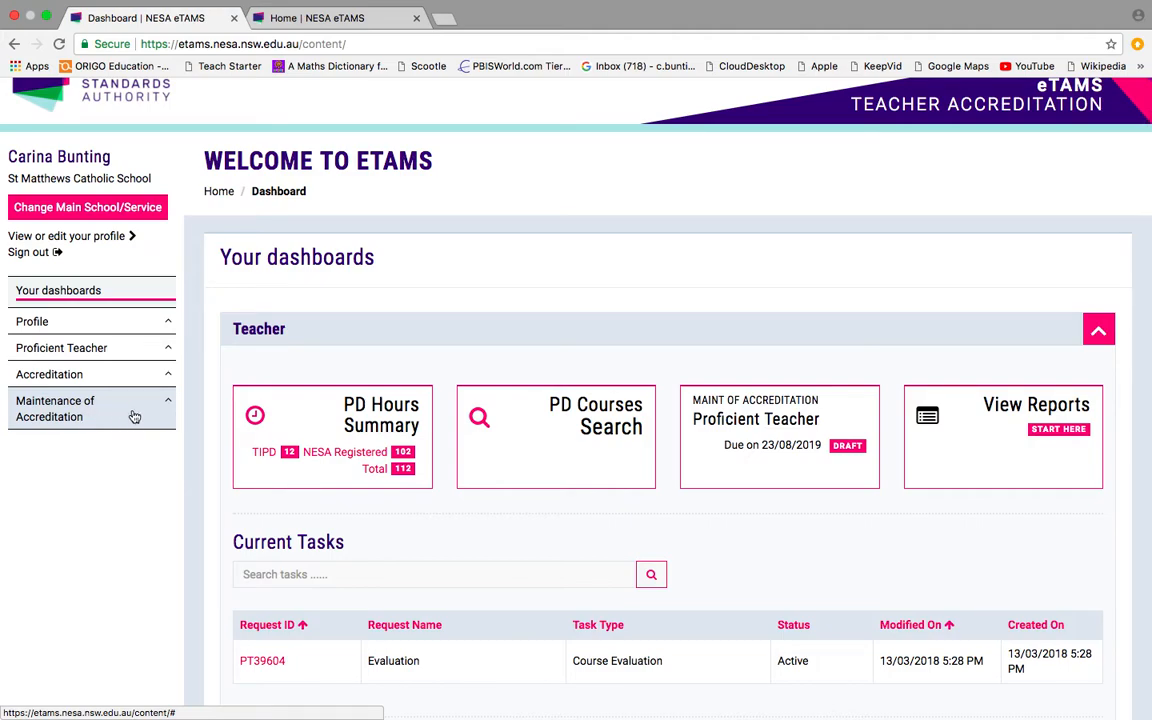
- Go to Teacher Identified Professional Development under Maintenance of Accreditation and reach the Add New activity form
click(56, 408)
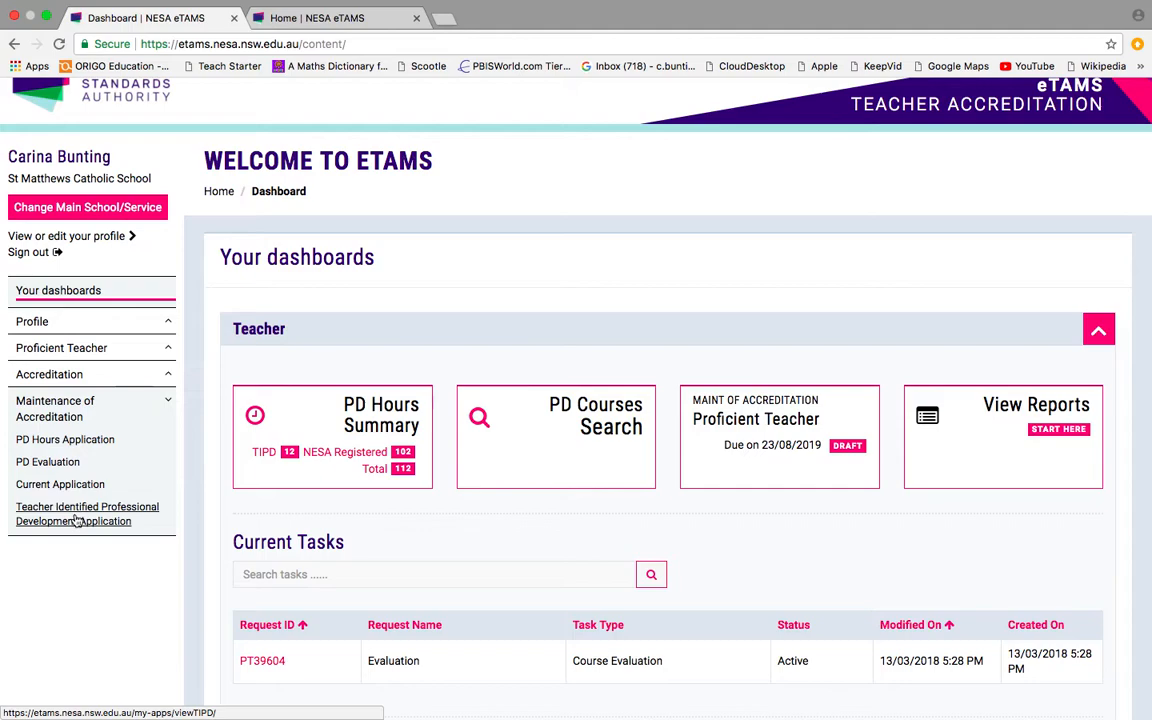
mouse_move(72, 520)
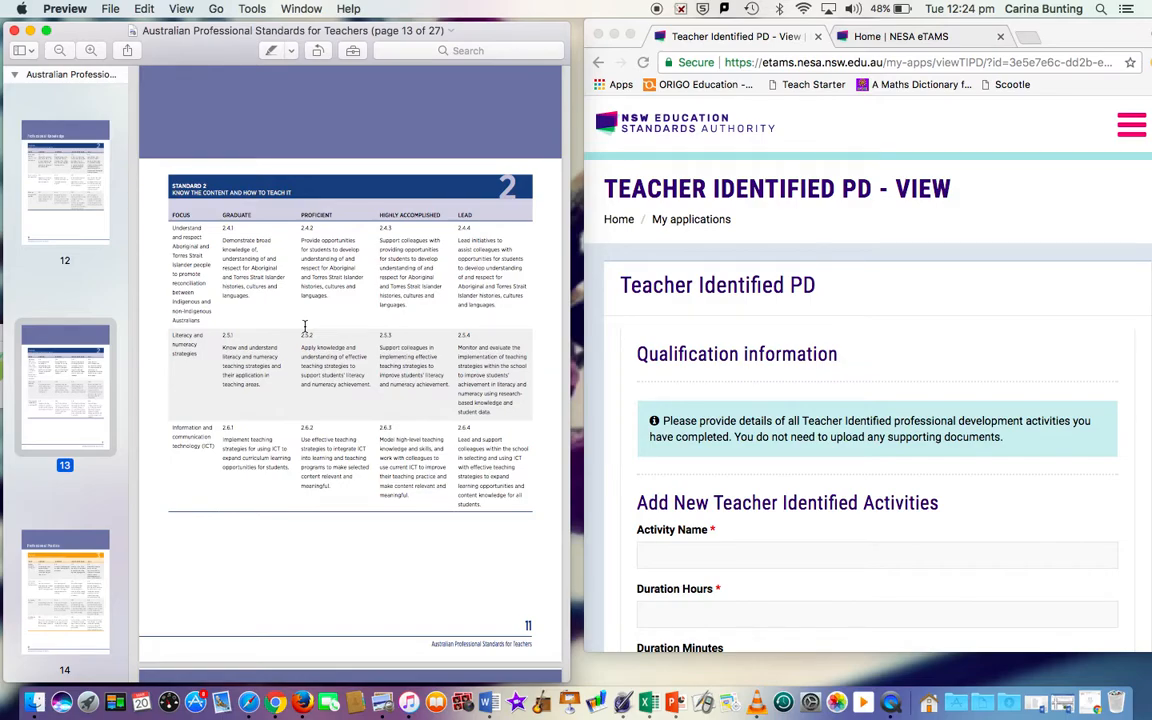
mouse_move(664, 292)
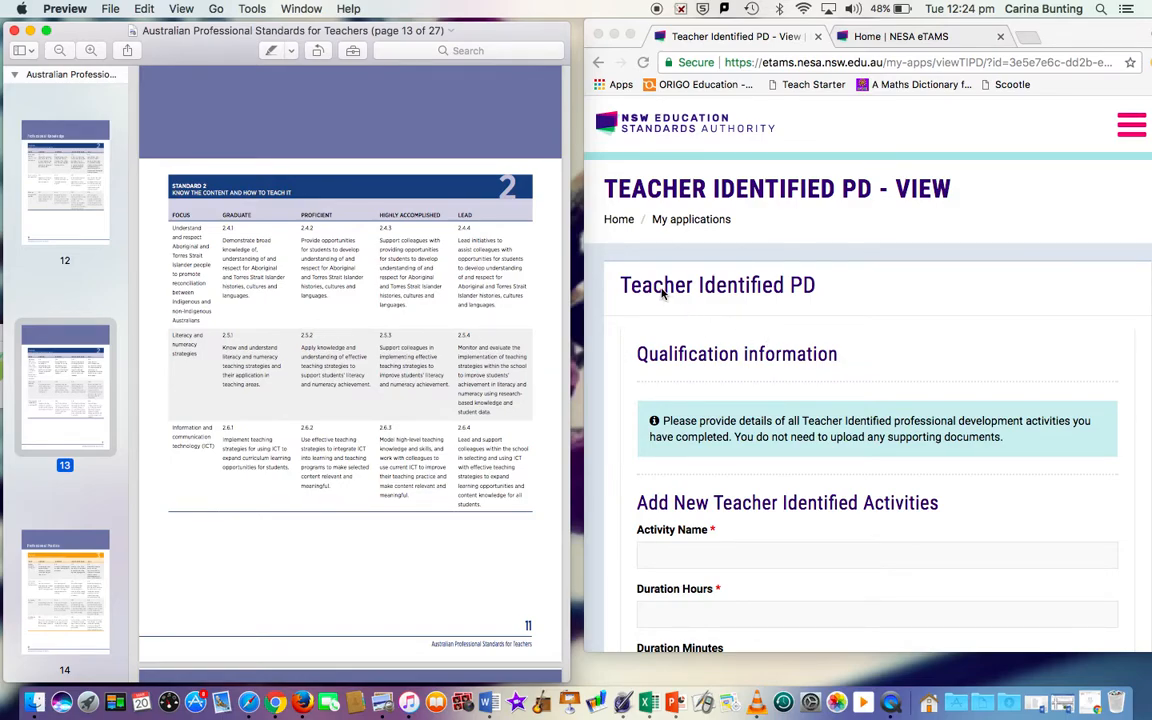
mouse_move(784, 306)
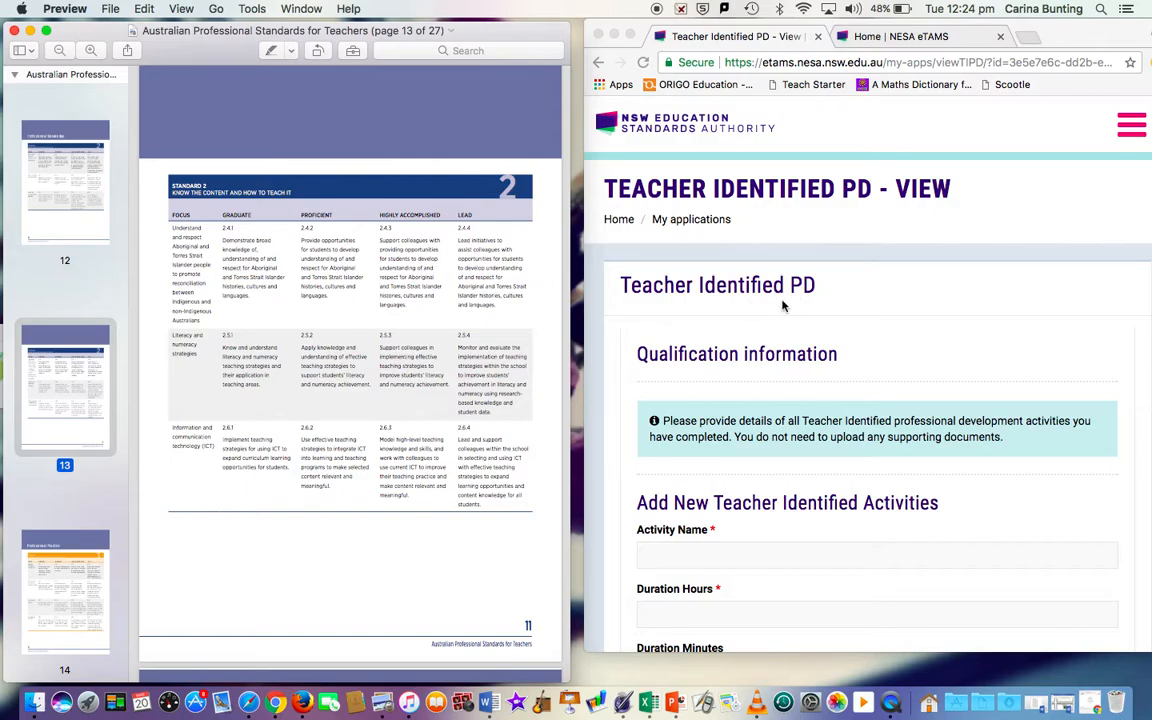
mouse_move(818, 304)
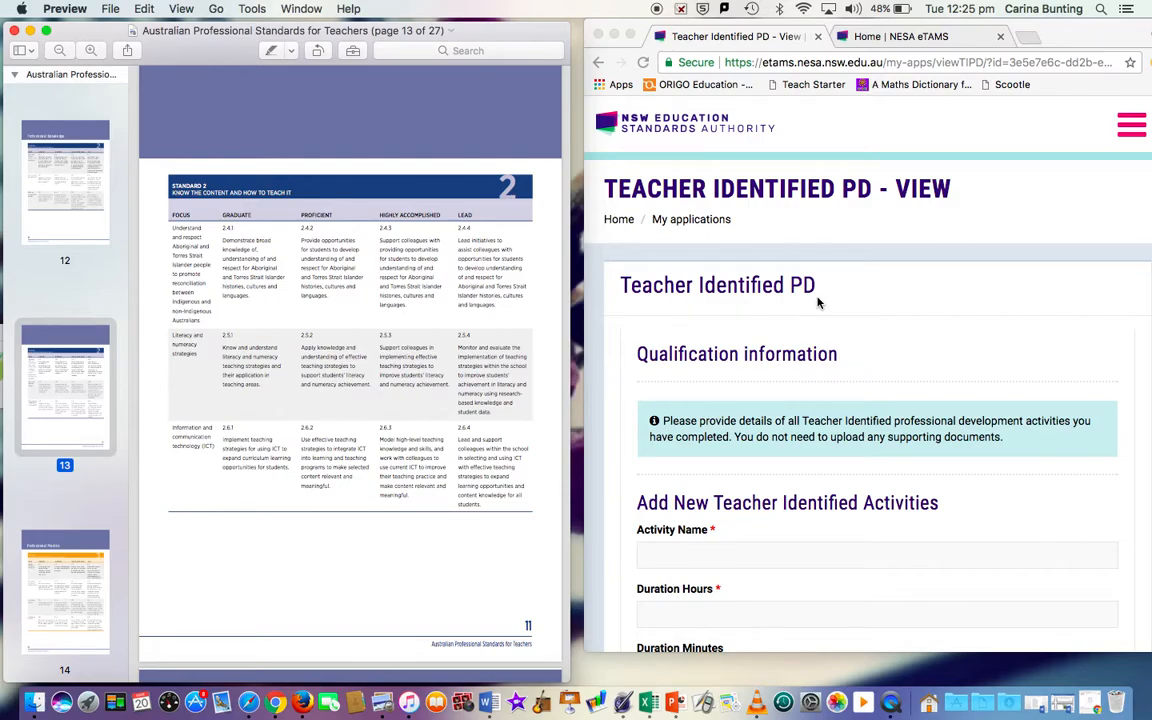
mouse_move(728, 292)
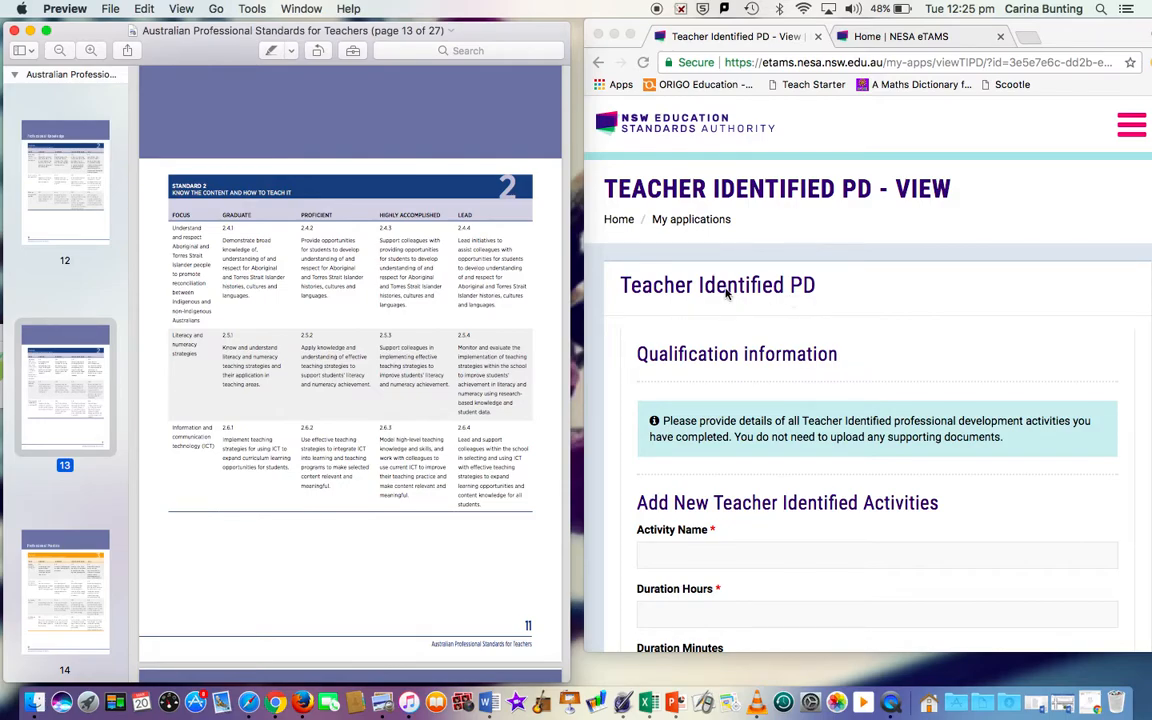
scroll(down, 3)
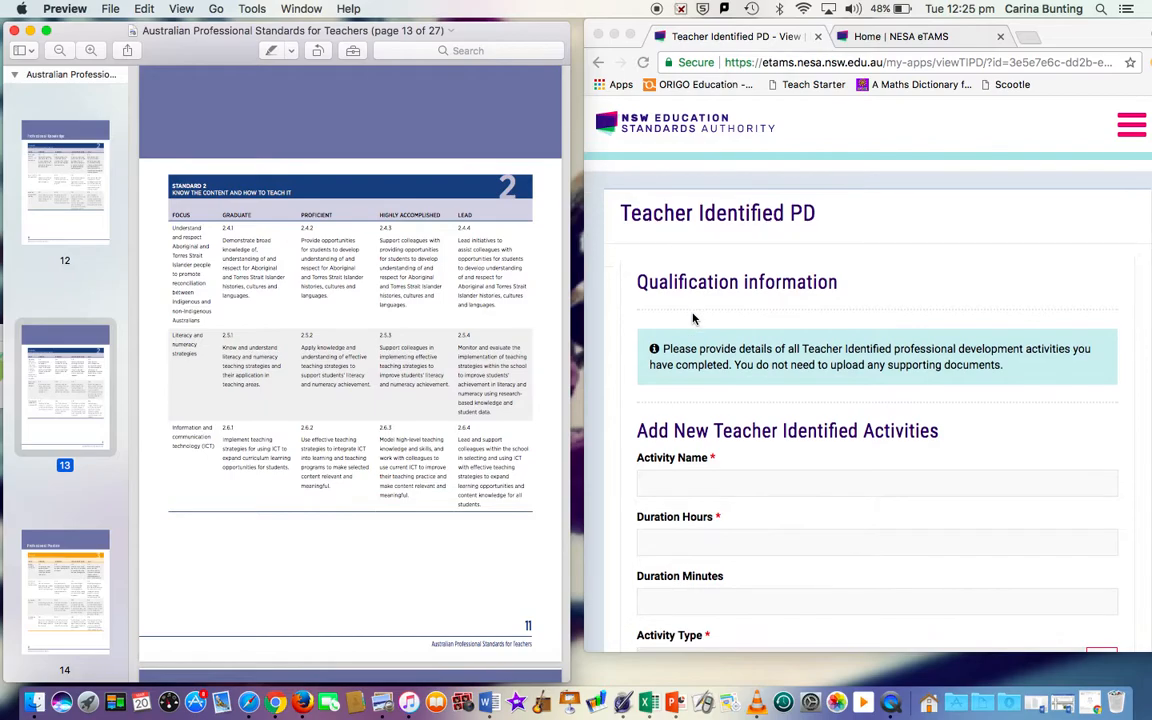
scroll(down, 3)
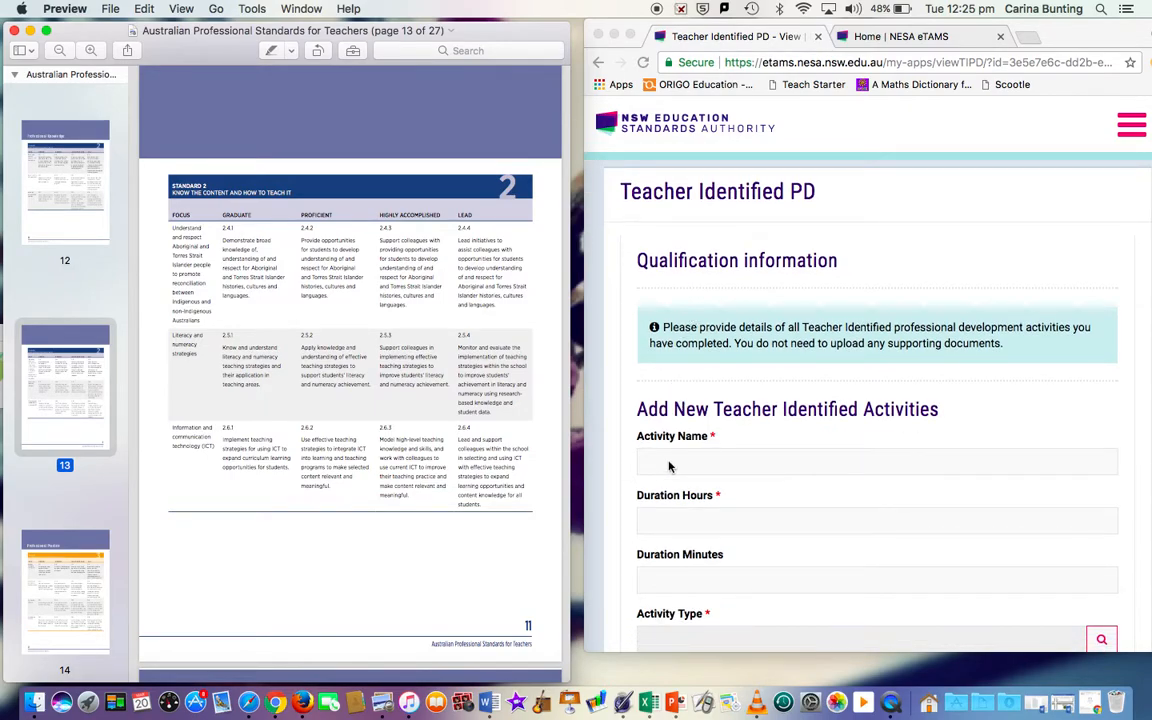
scroll(down, 3)
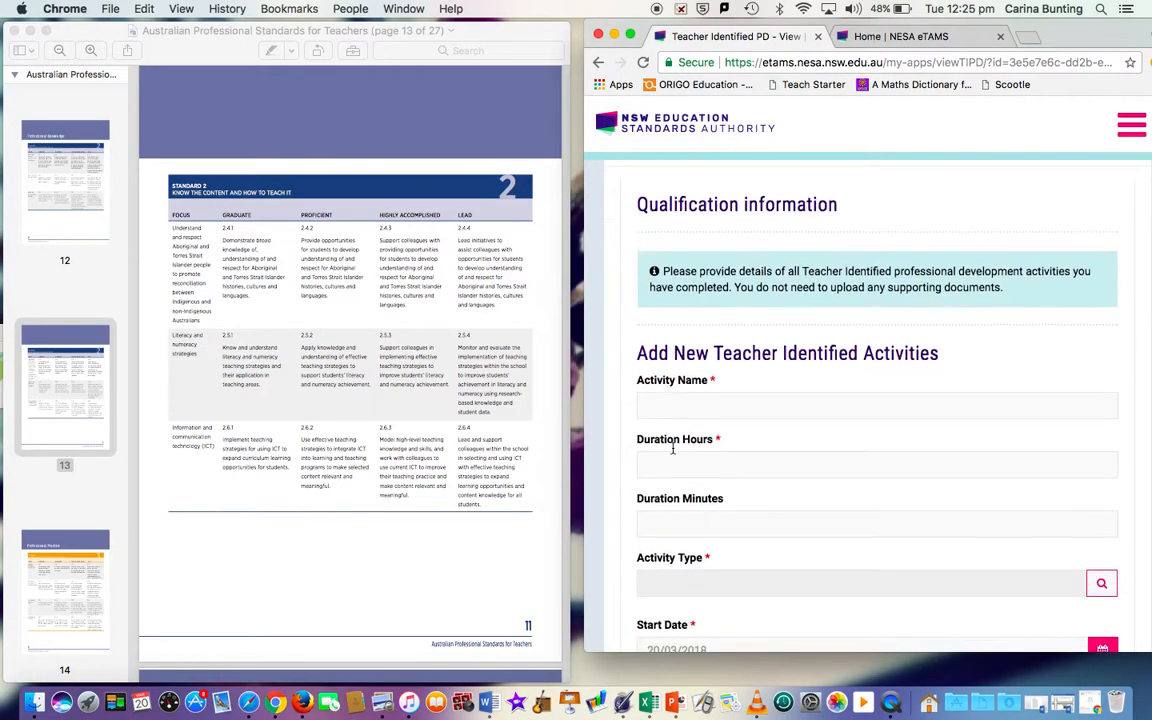
- Name the new activity 'PLT meeting', retyping it after a false start
click(876, 404)
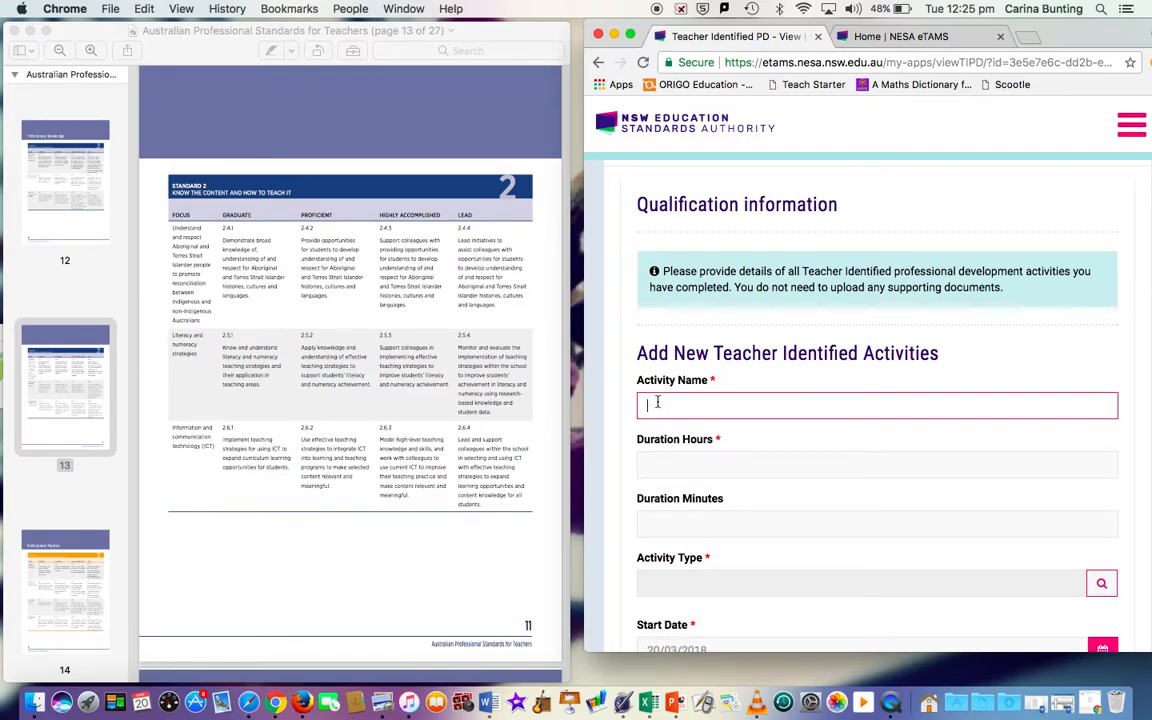
text(PLT meeting)
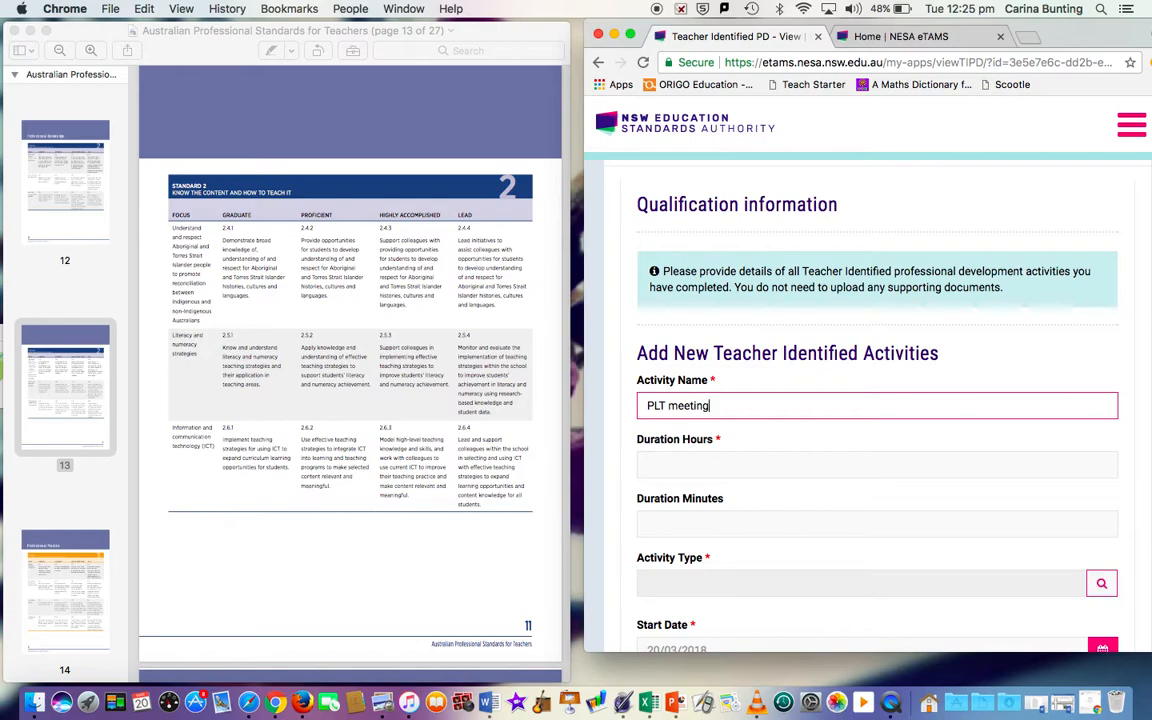
mouse_move(708, 436)
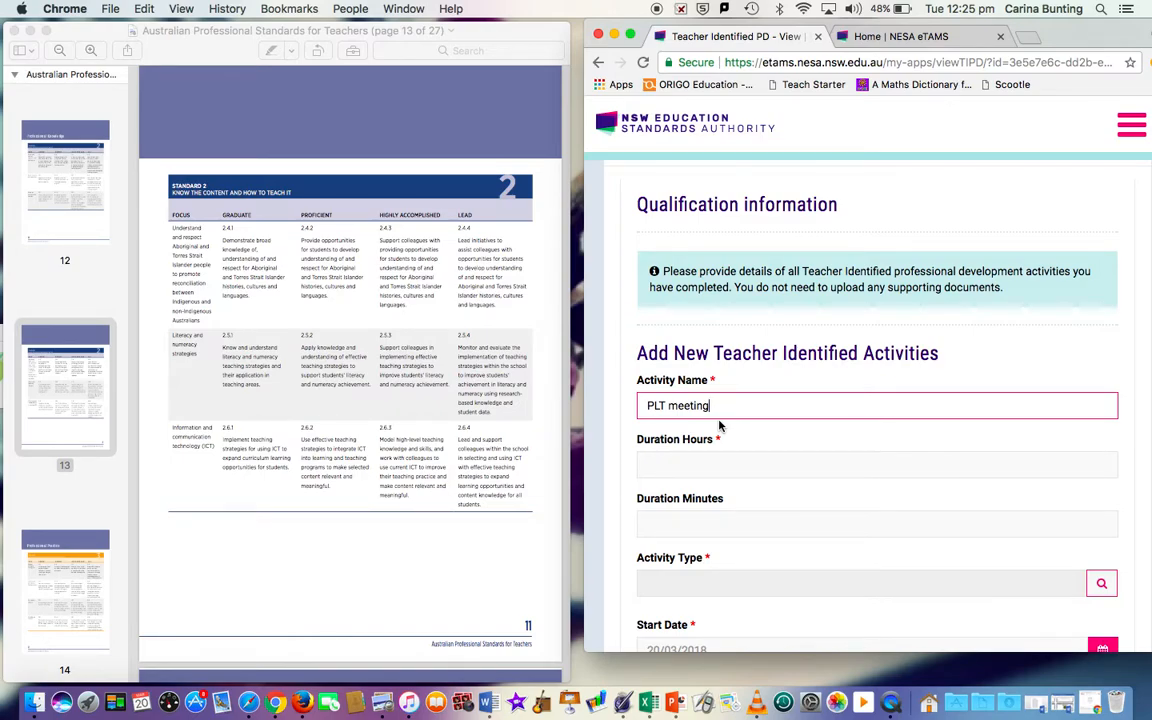
key(Backspace)
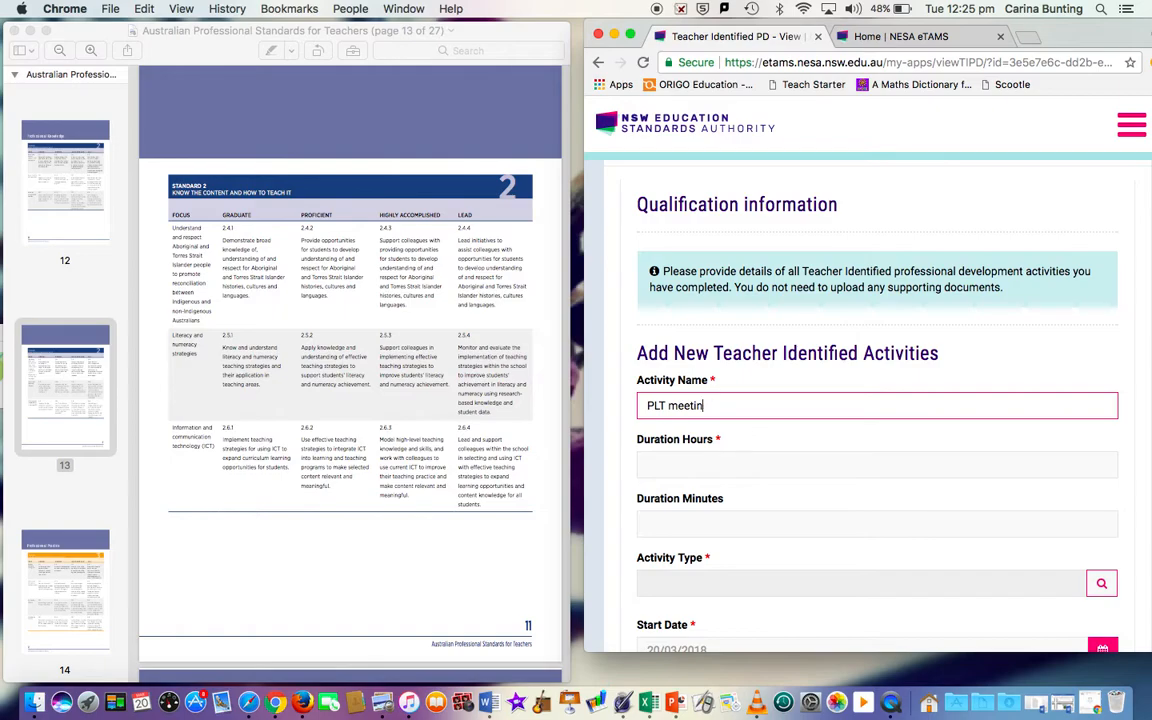
text(Learning Walk)
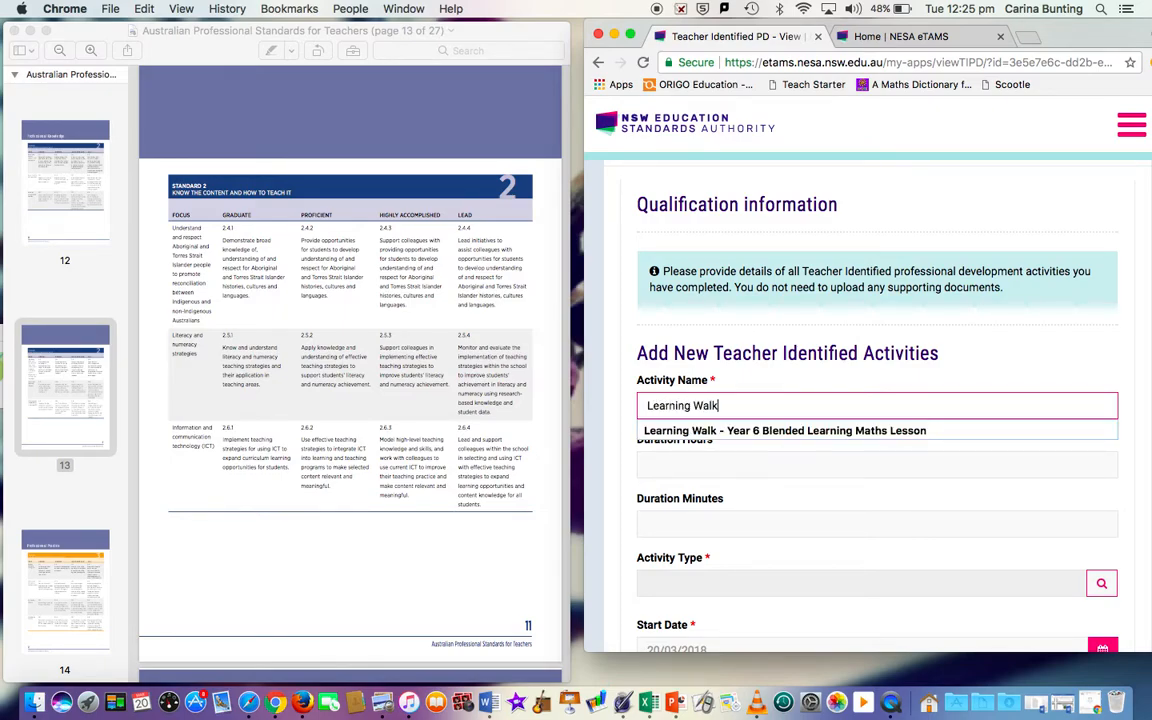
key(Backspace)
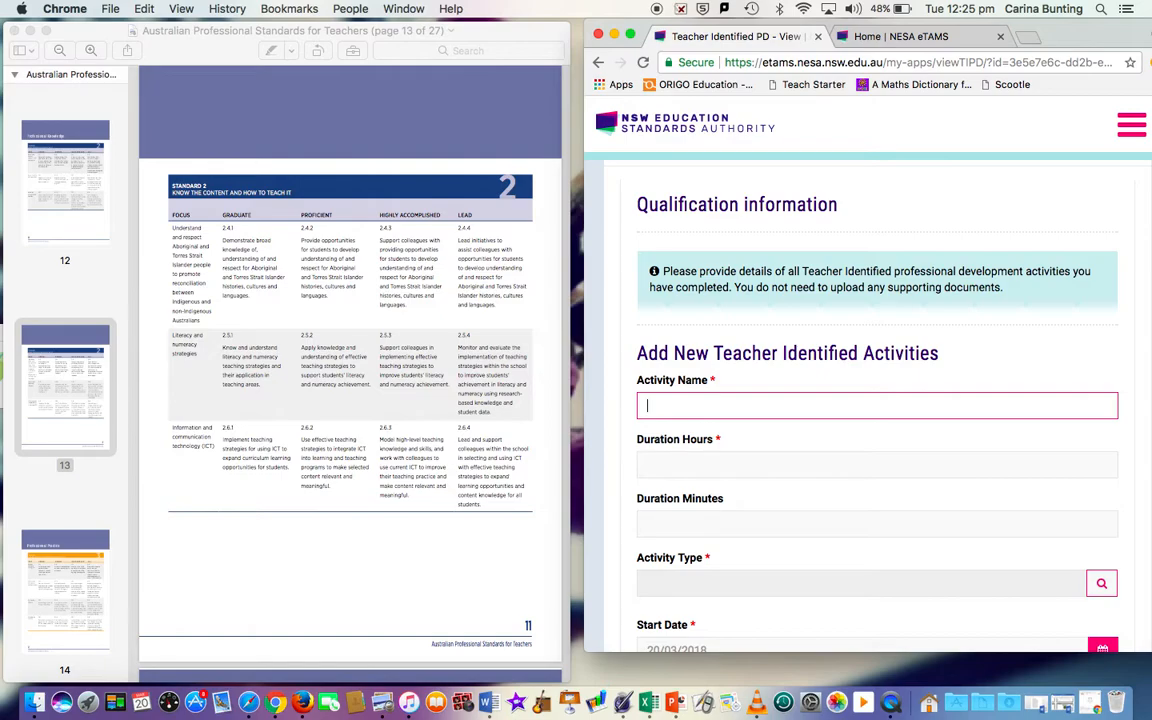
text(P)
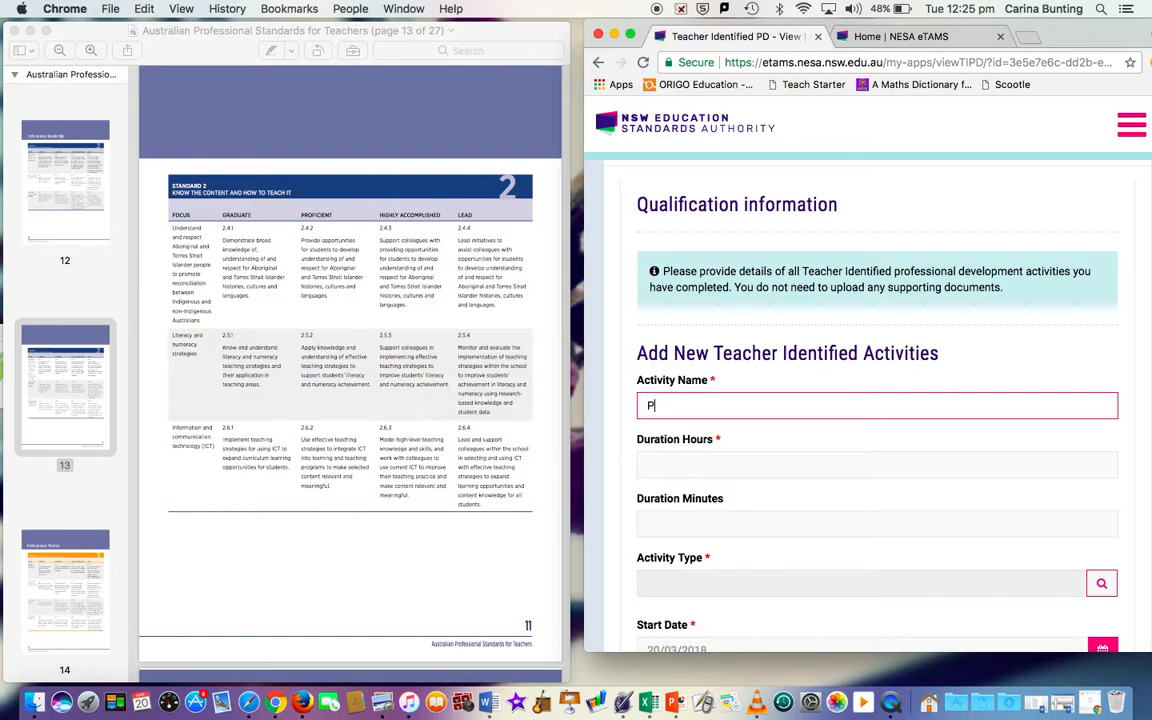
text(LT meeting)
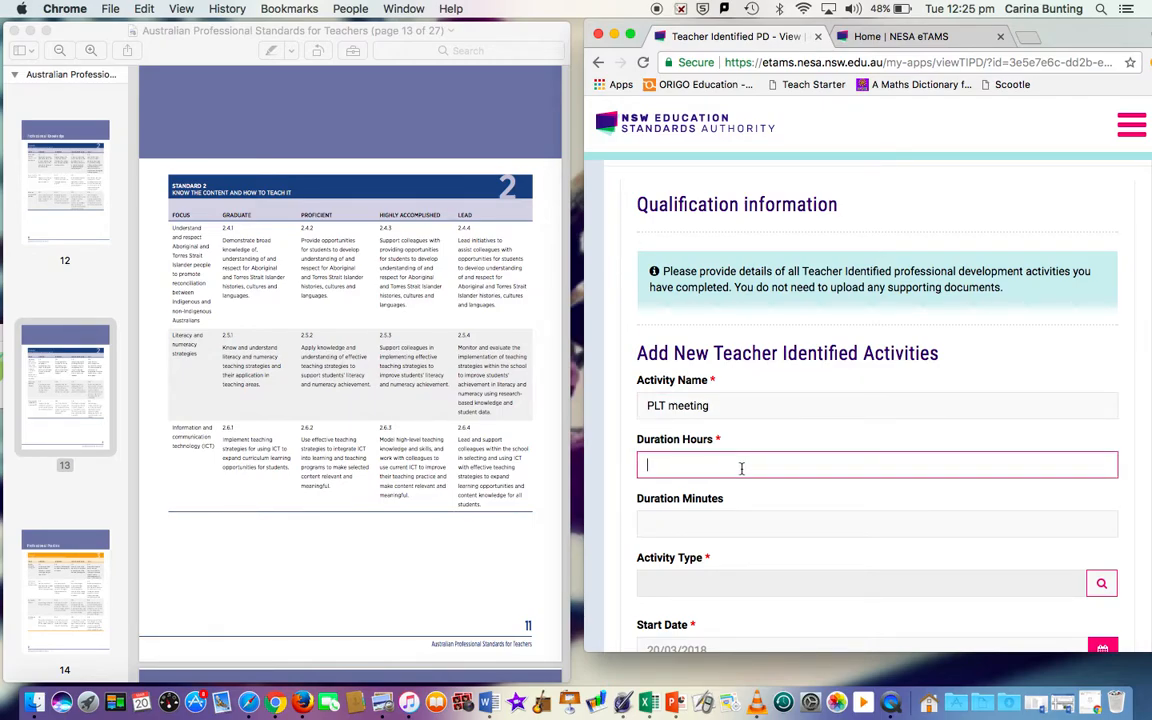
- Enter a duration of 1 hour and 15 minutes
text(1)
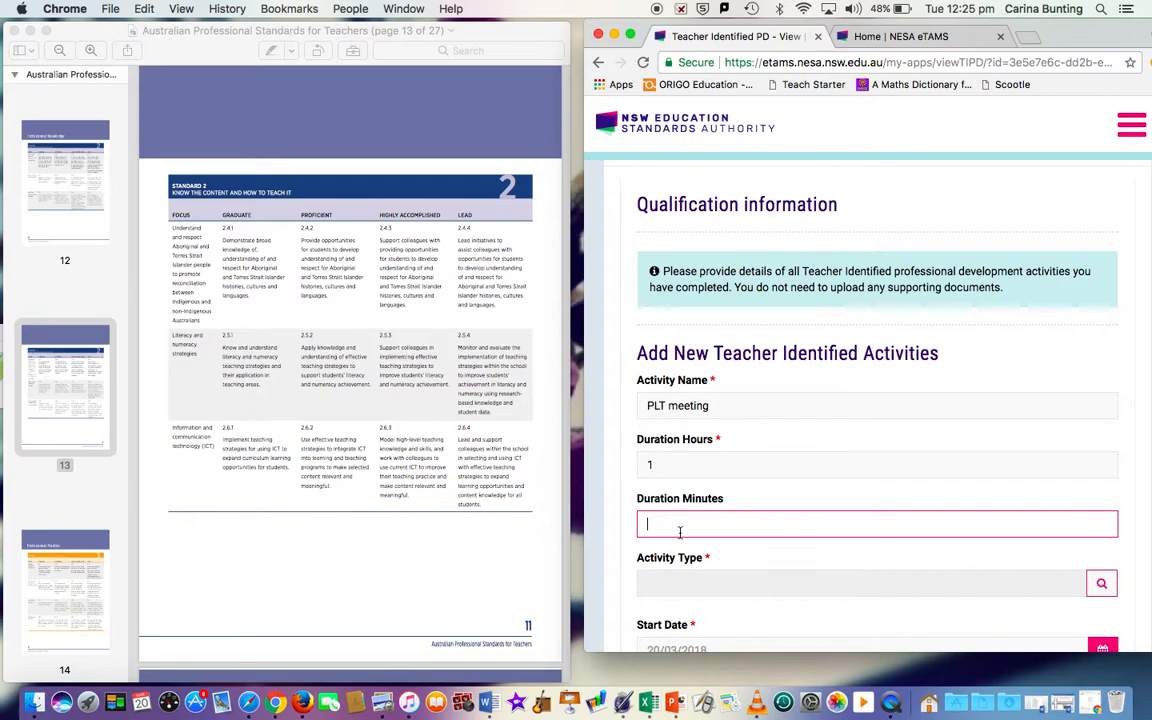
text(15)
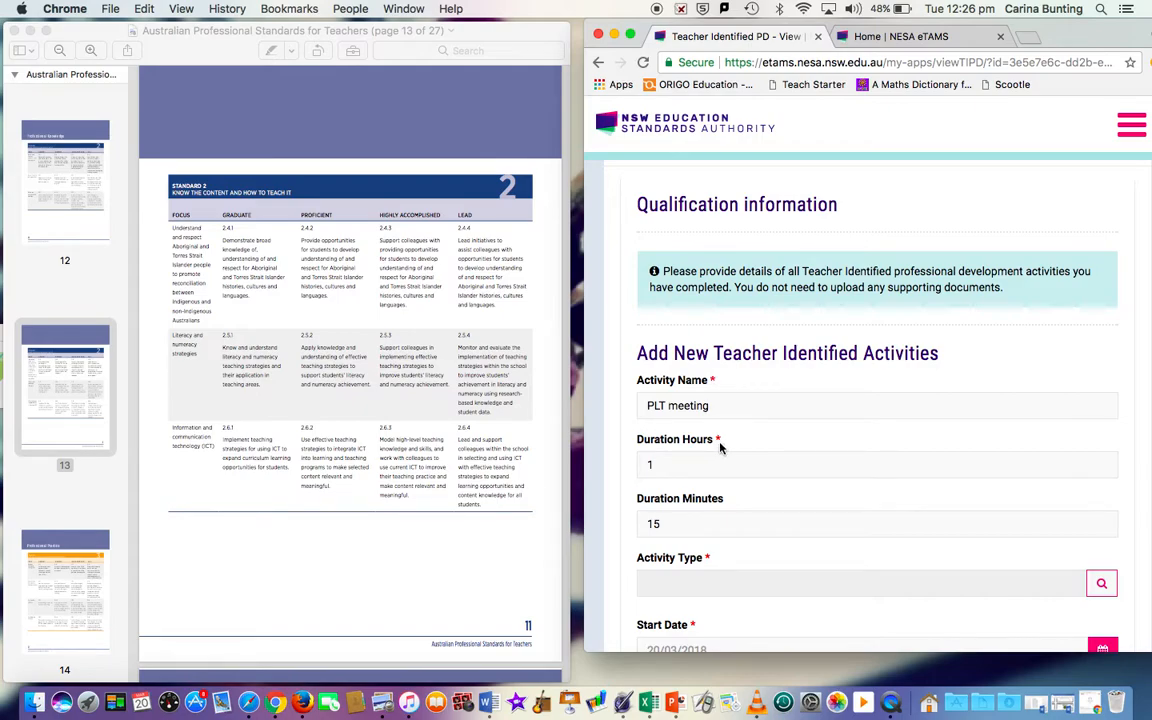
scroll(down, 3)
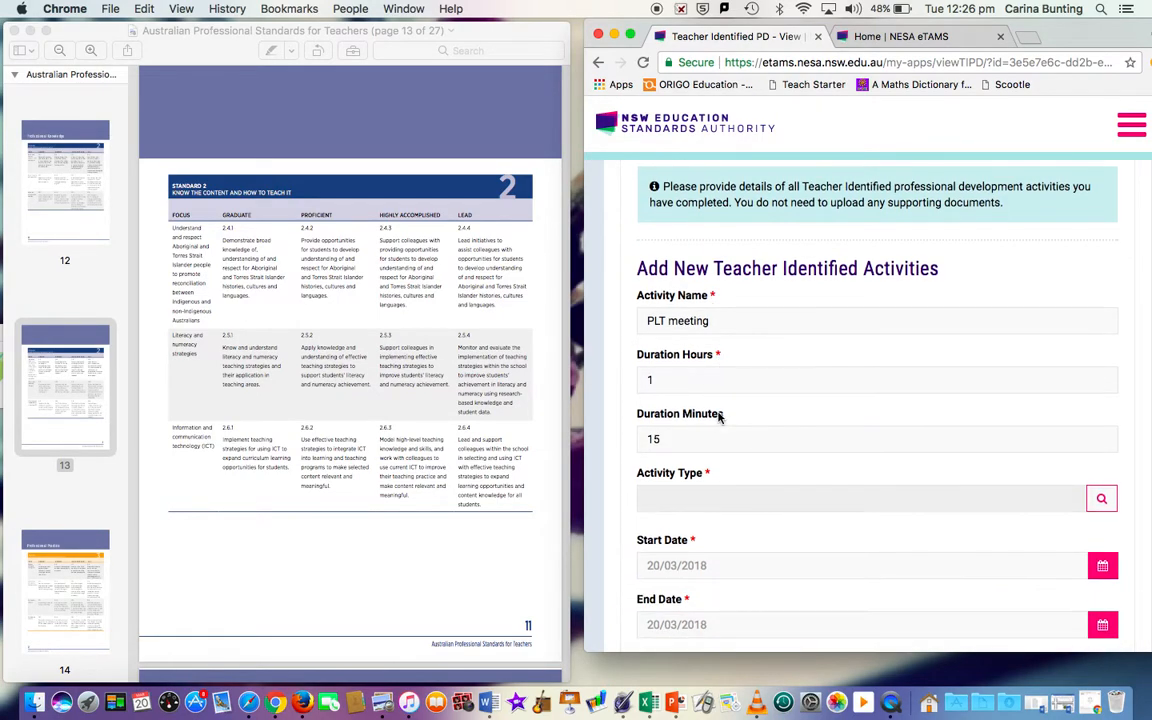
- Choose Workshop from the activity type lookup, paging through the records to find it
click(1100, 498)
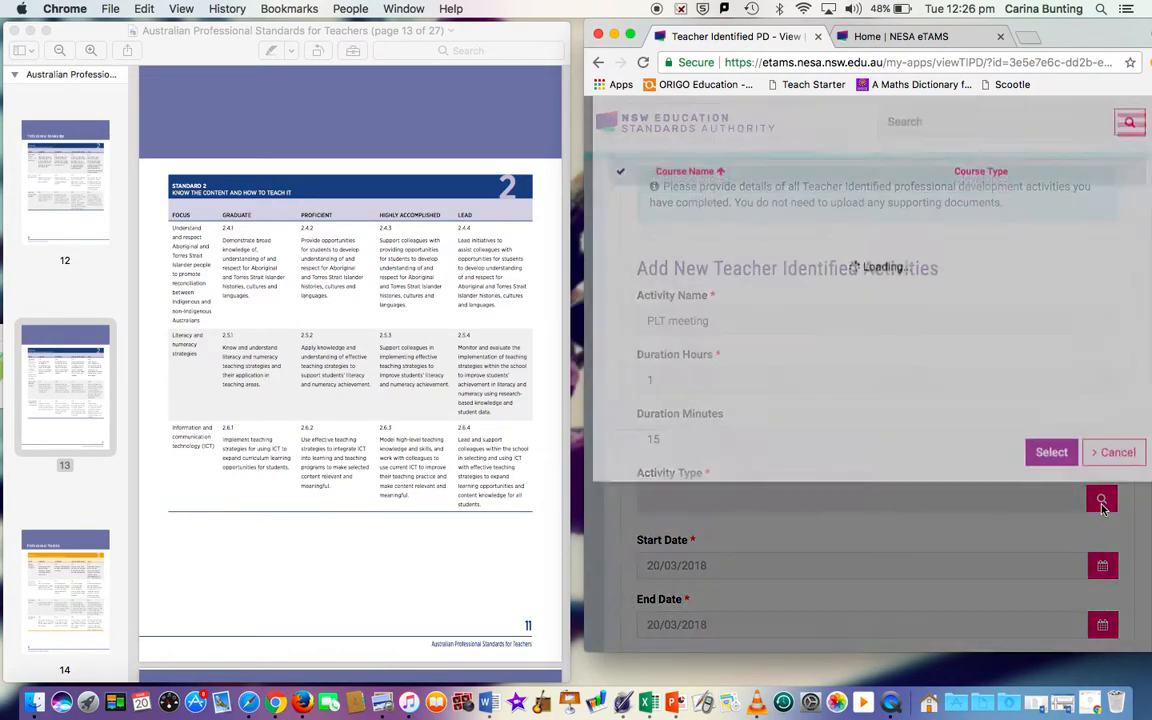
click(1102, 500)
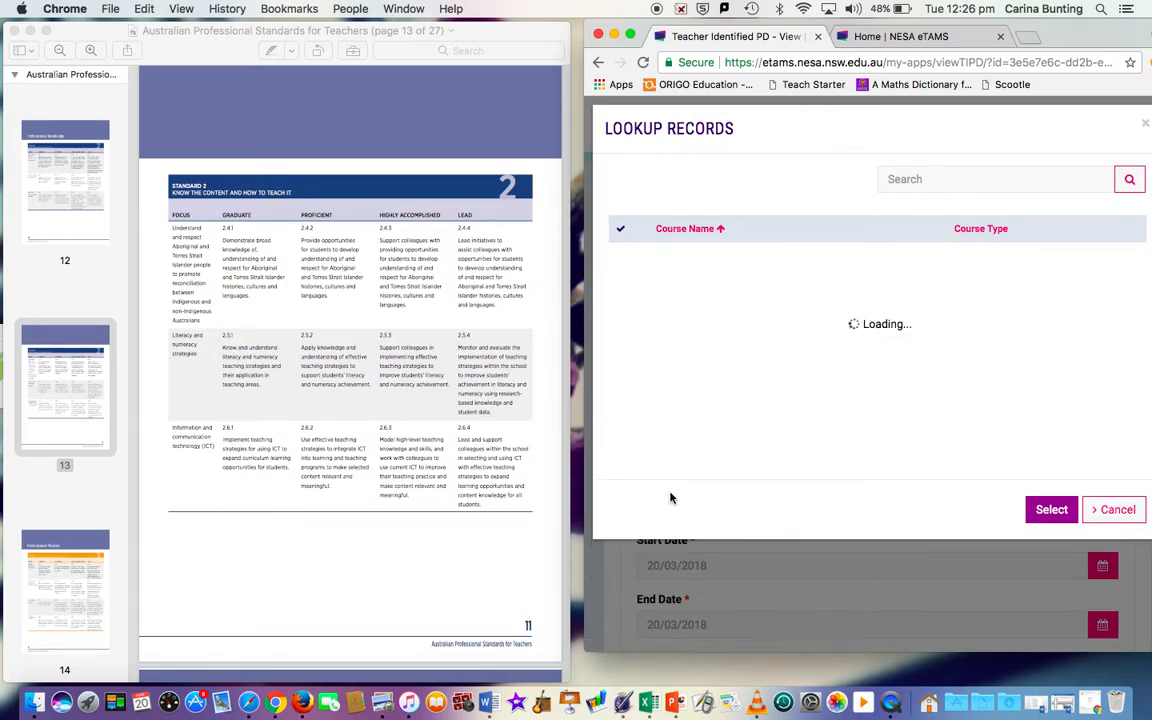
click(672, 490)
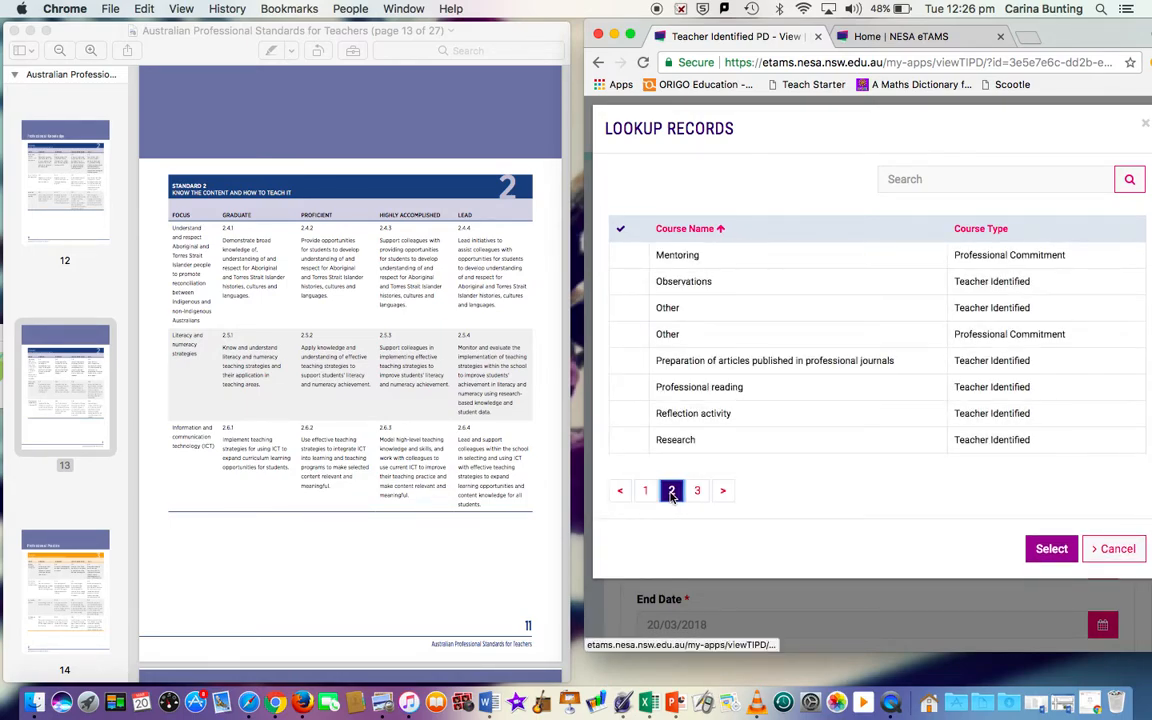
click(696, 490)
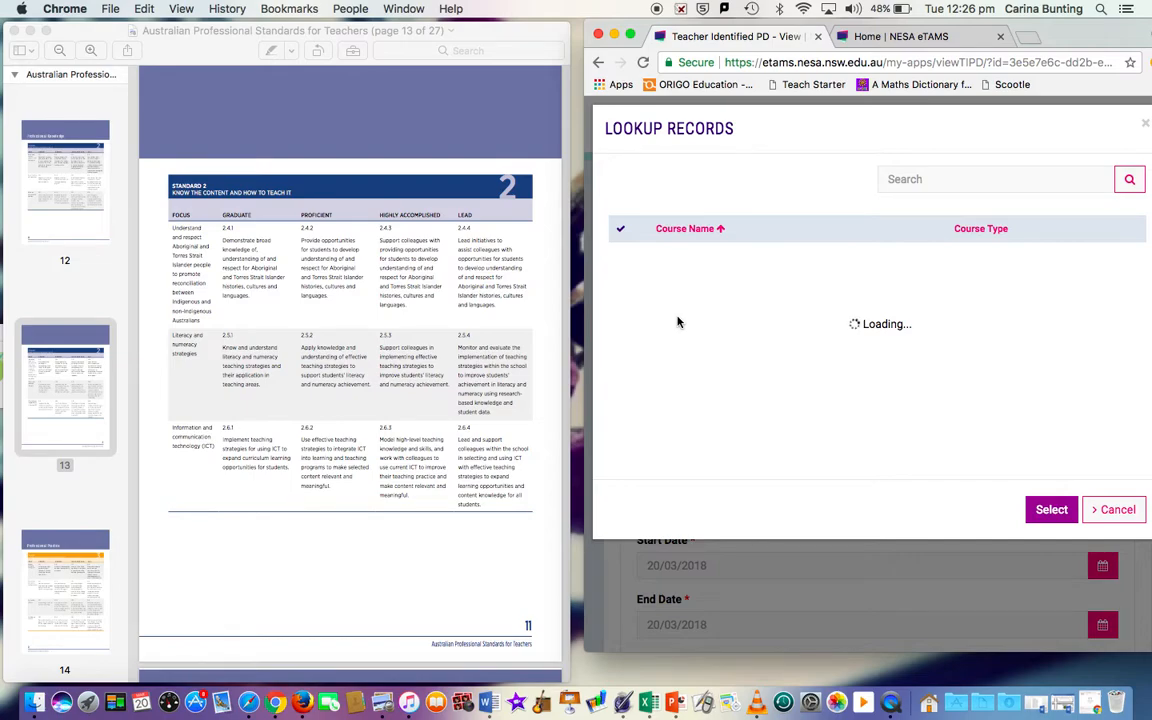
click(696, 490)
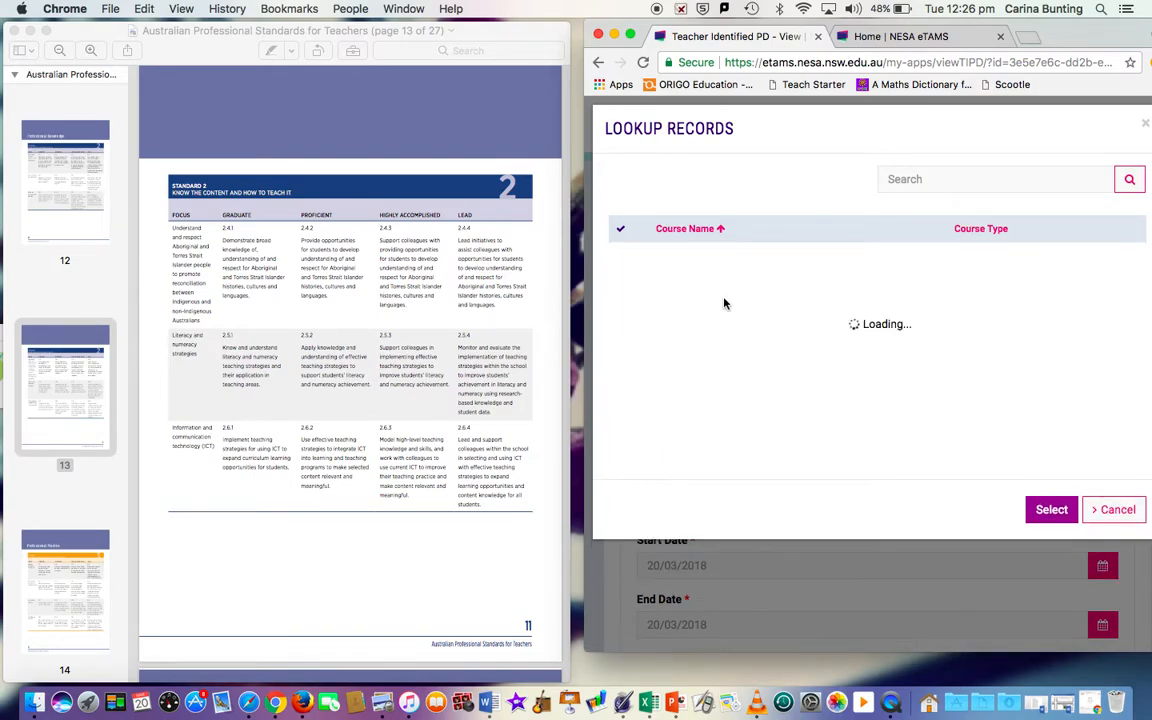
mouse_move(744, 296)
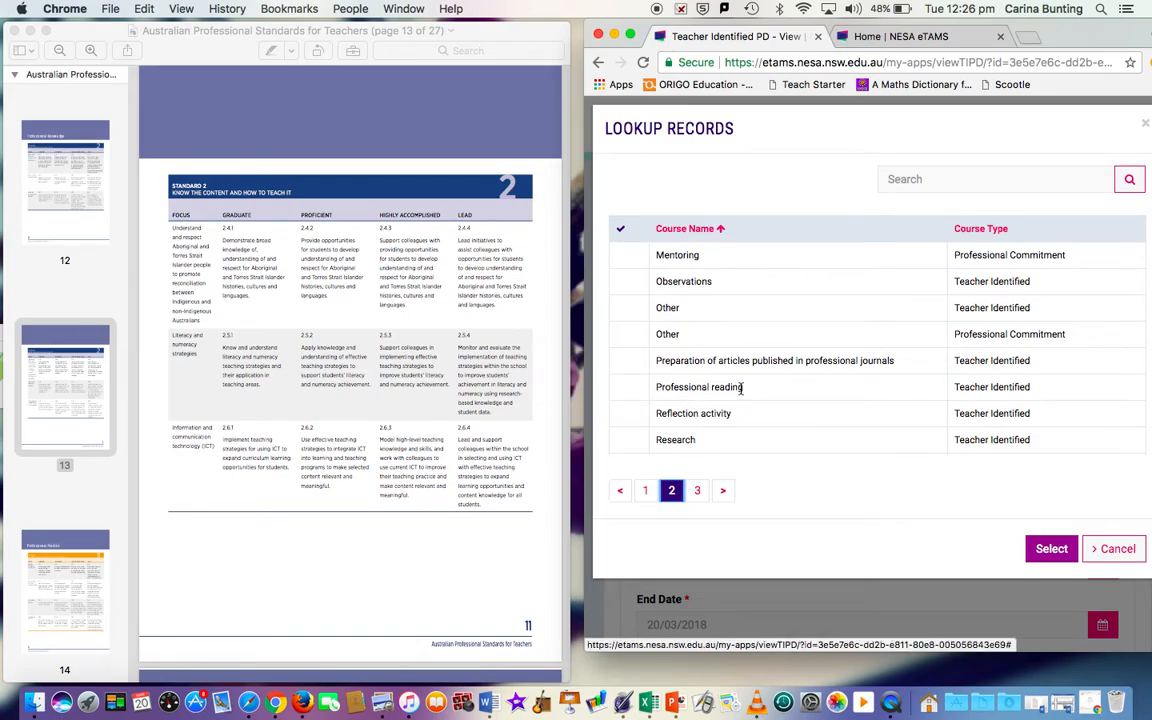
click(1052, 548)
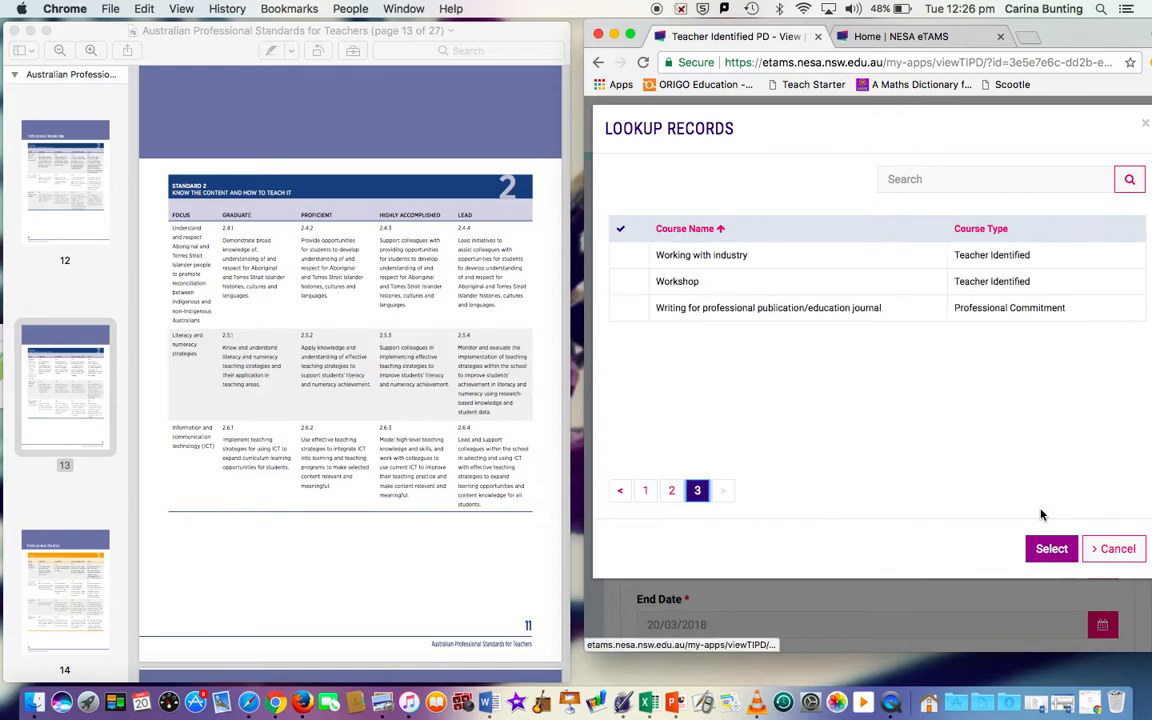
click(1052, 548)
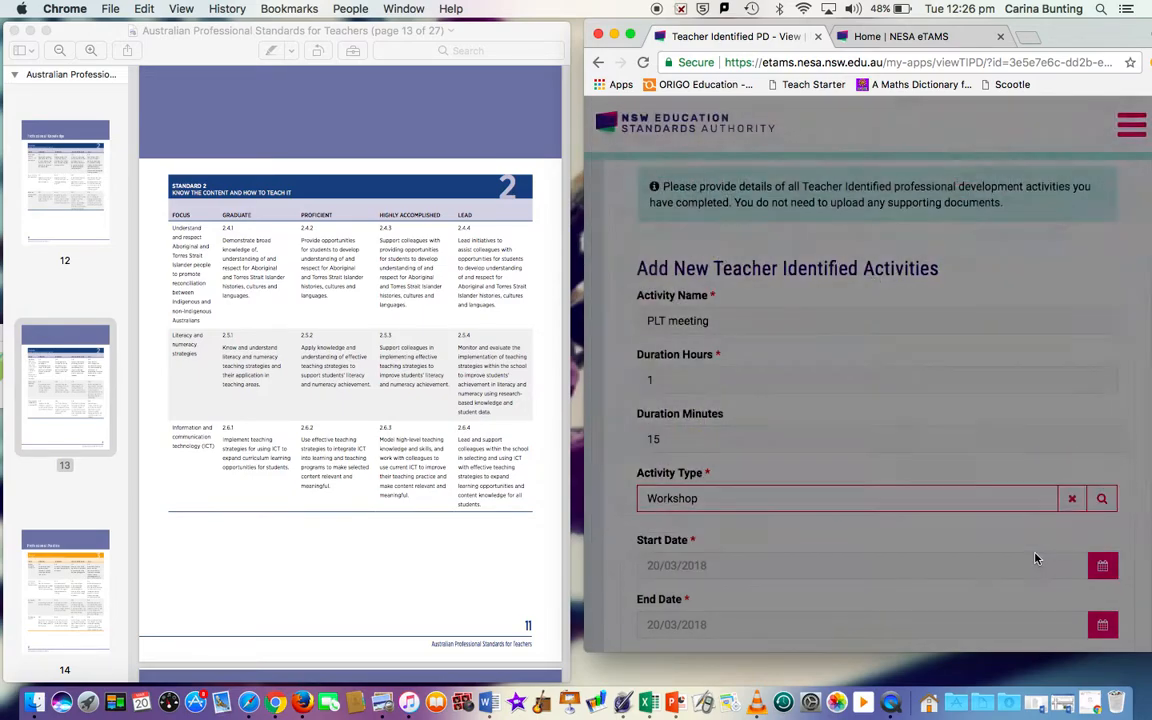
- Change the start and end dates from 20/03/2018 to 19/03/2018
scroll(down, 3)
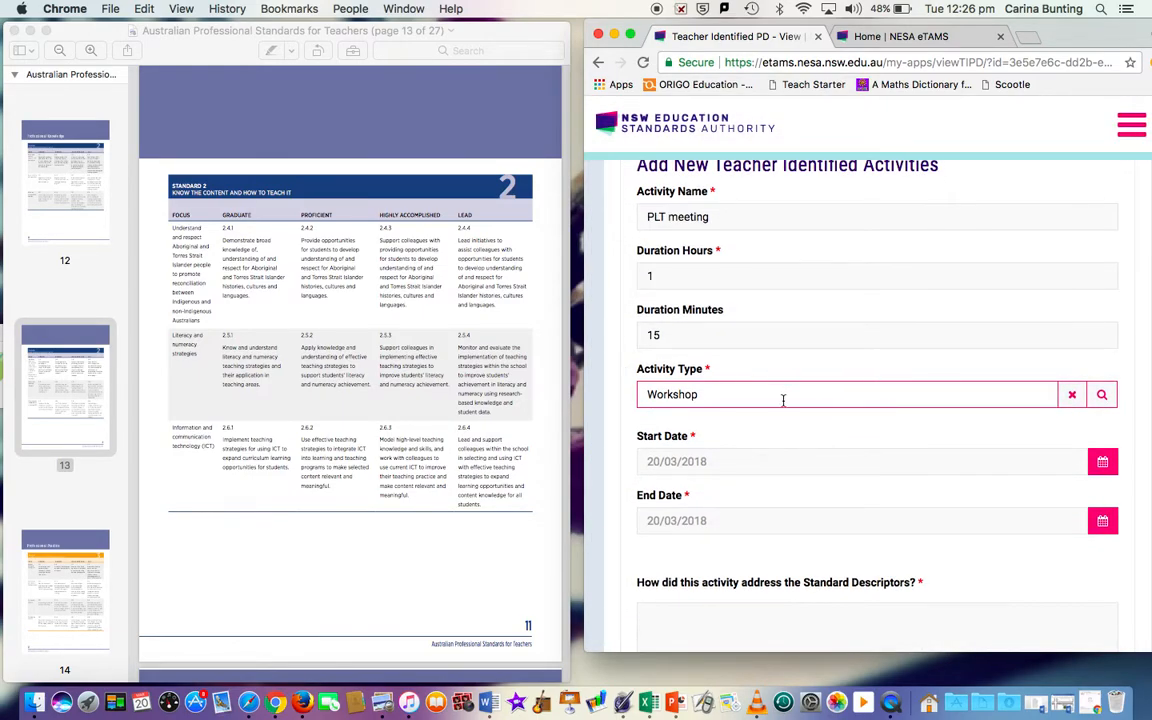
mouse_move(748, 390)
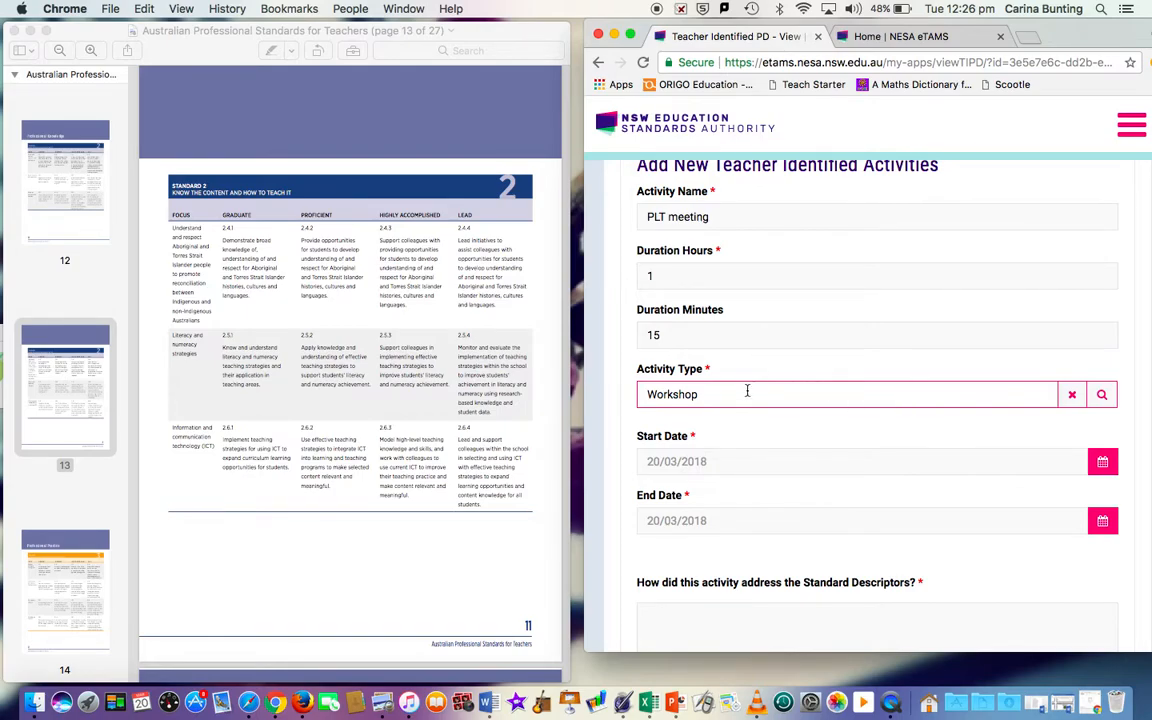
scroll(down, 3)
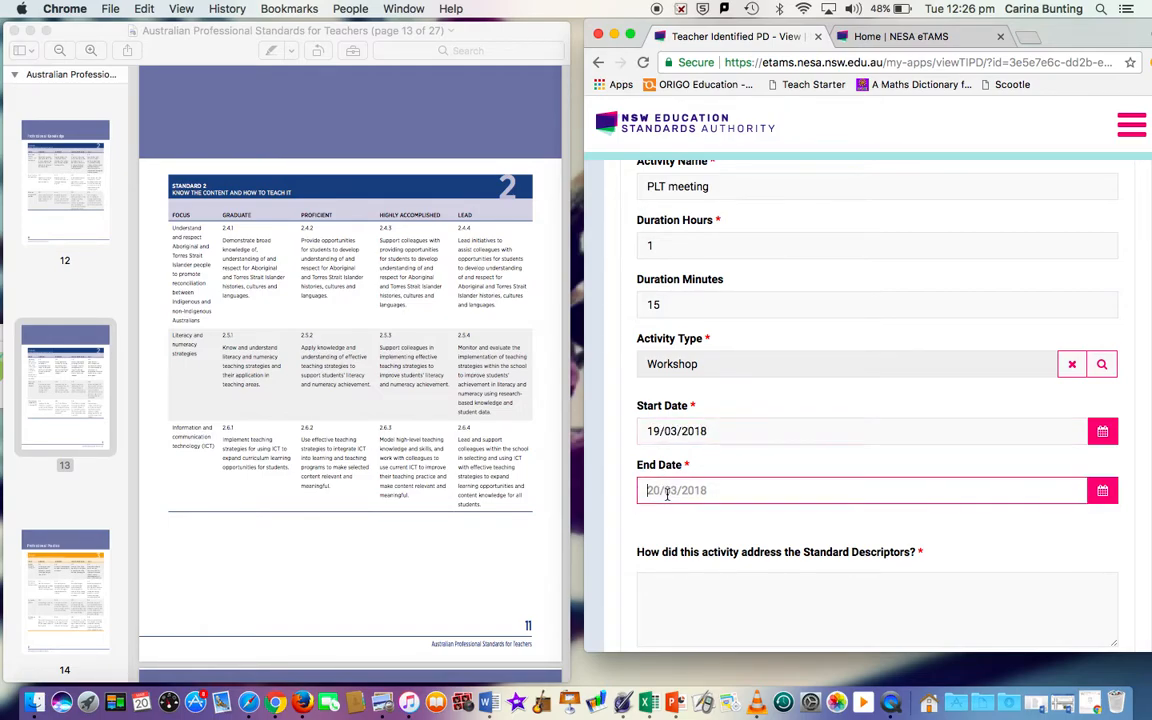
text(19/)
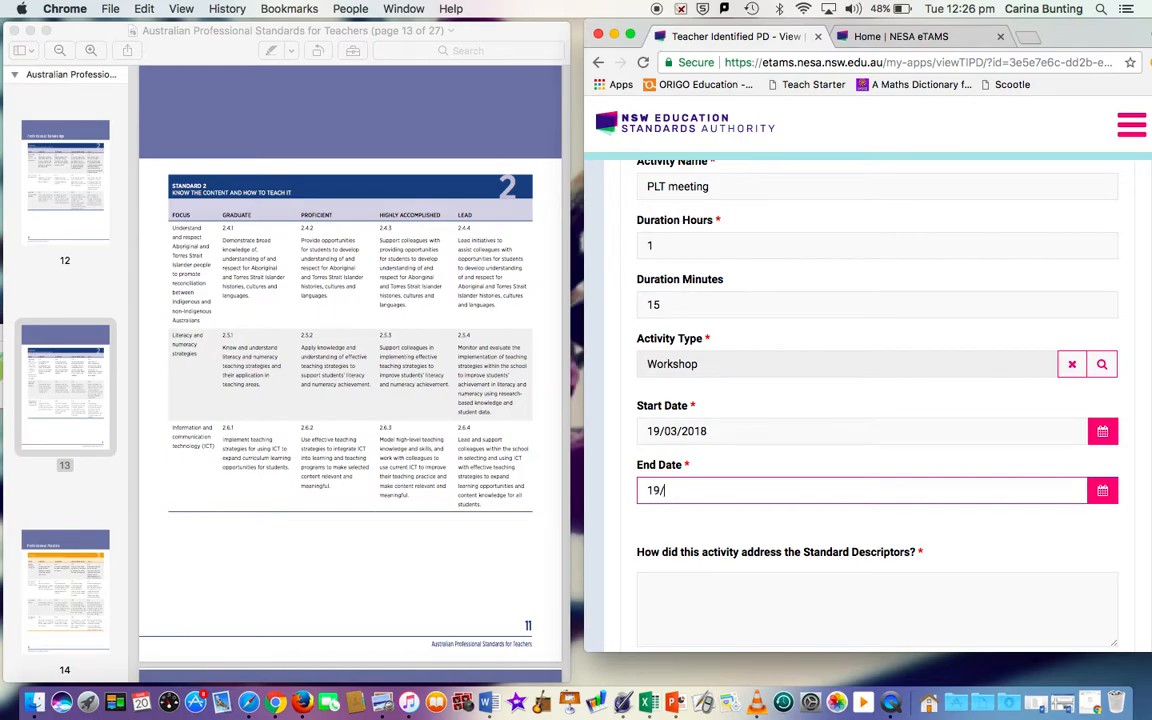
text(03/2018)
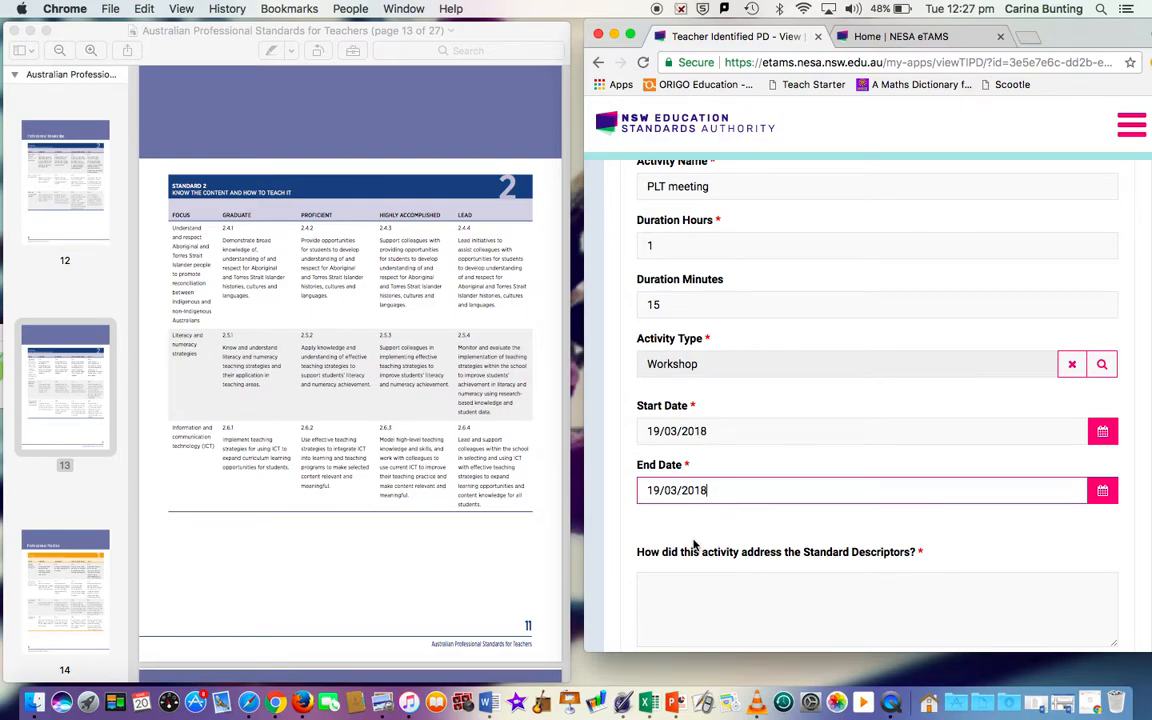
scroll(down, 3)
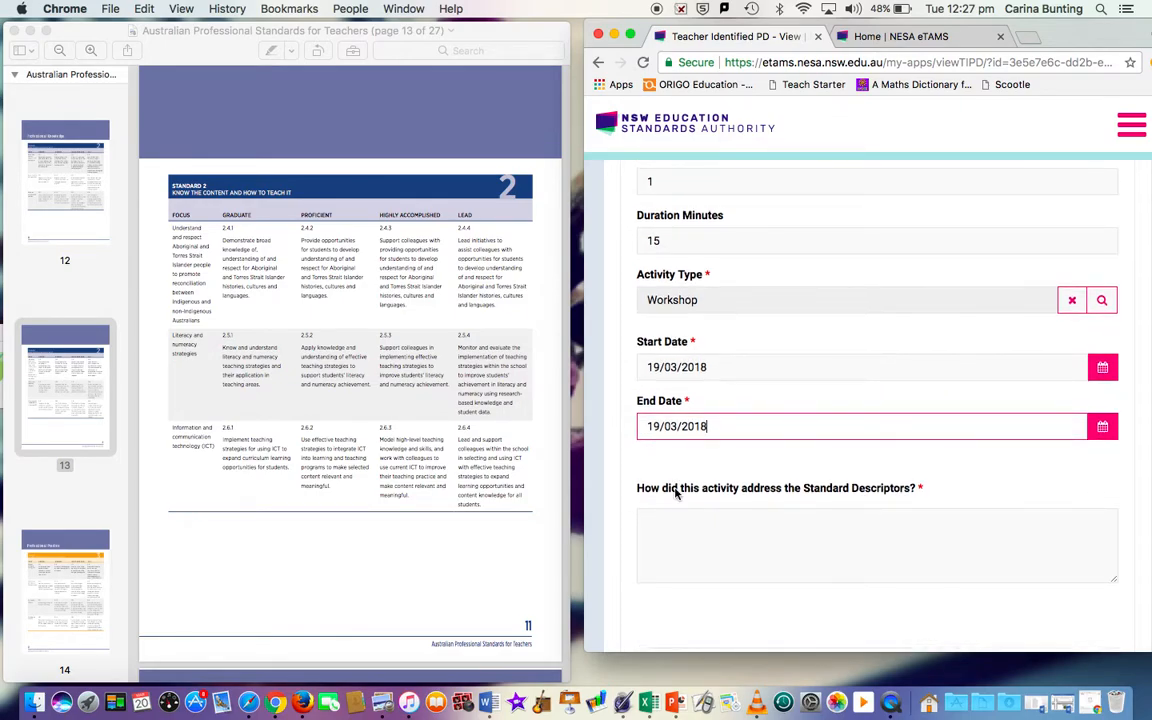
- Bring up the Standard Descriptors checklist with the standards PDF open at Standard 2 for reference
click(876, 544)
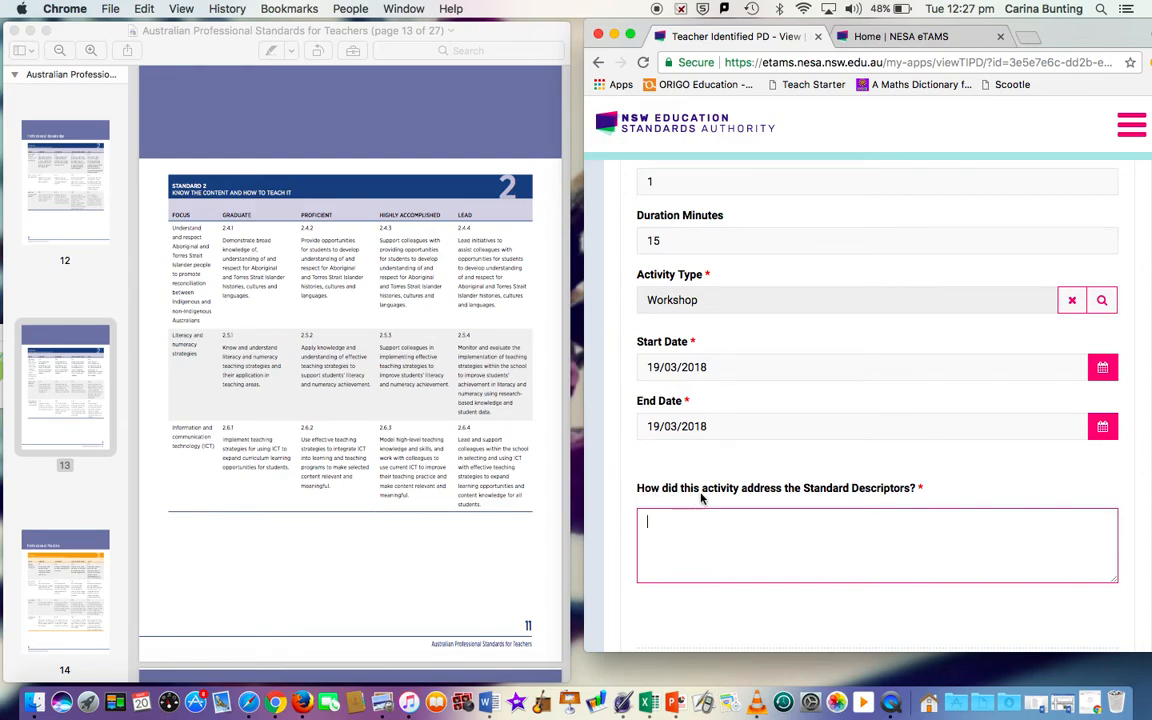
mouse_move(888, 492)
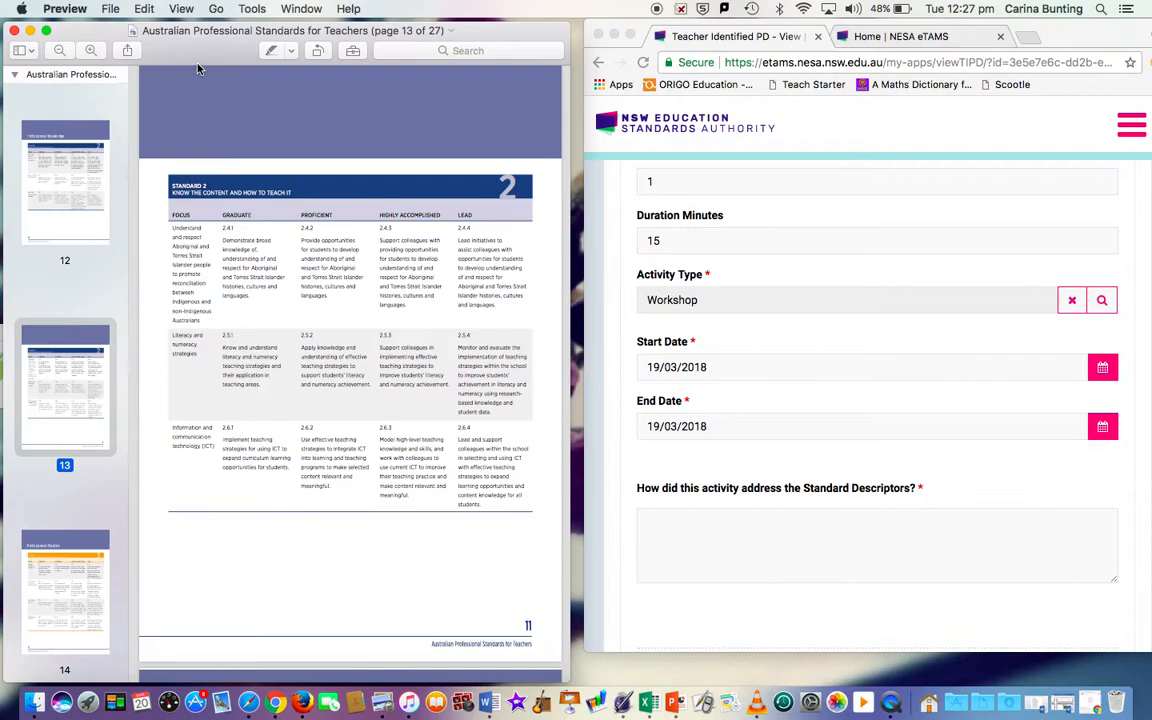
mouse_move(300, 244)
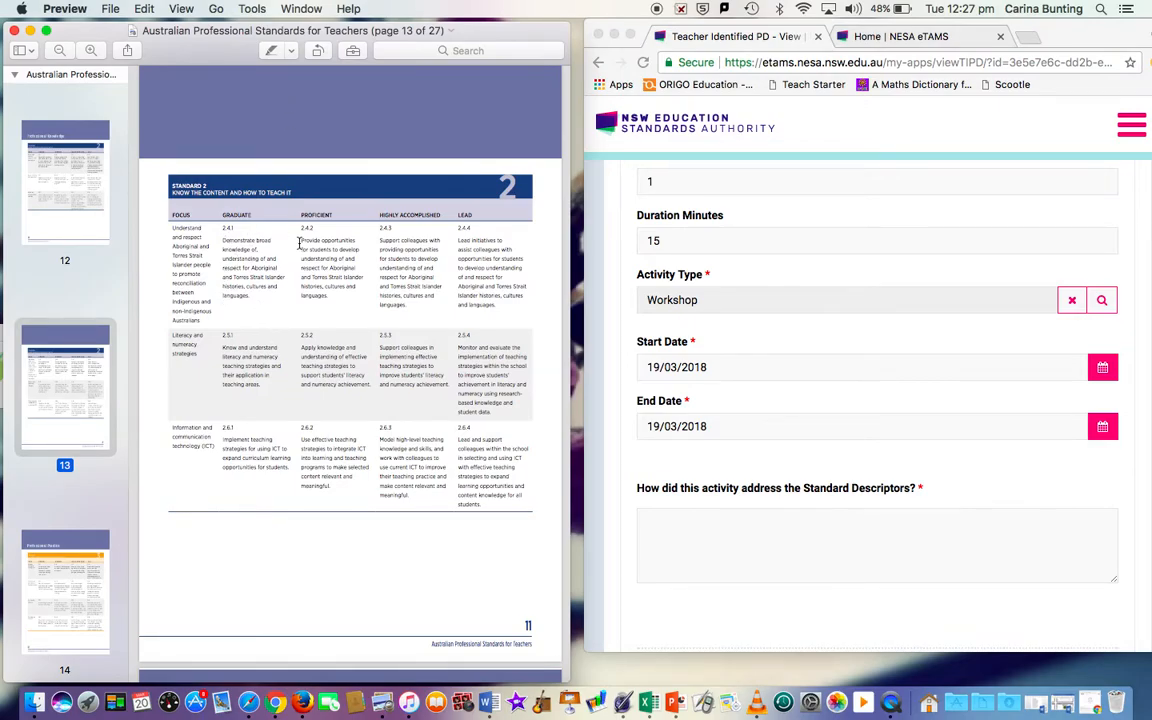
mouse_move(306, 228)
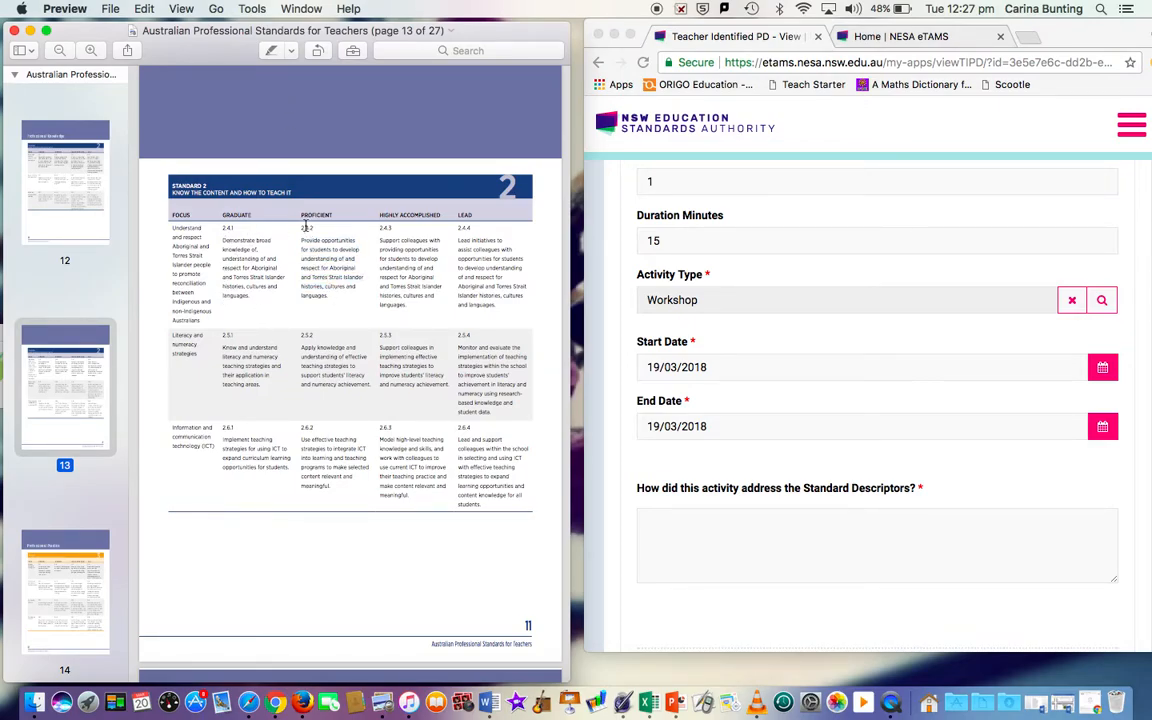
double_click(316, 214)
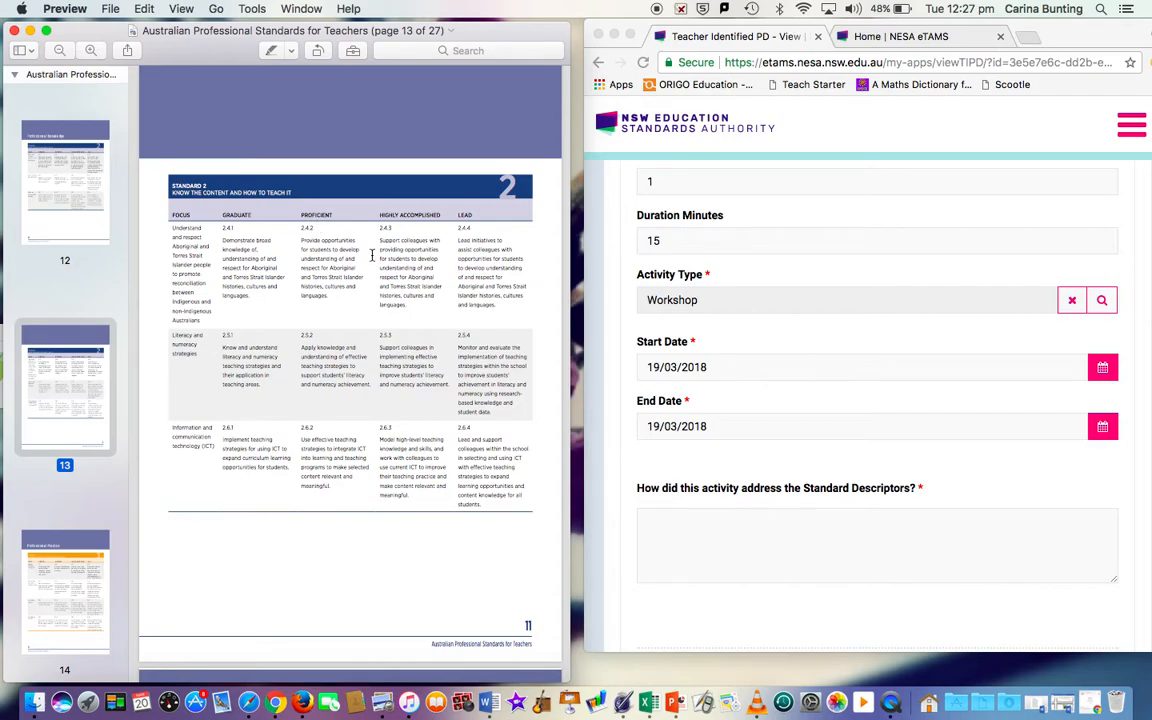
scroll(down, 3)
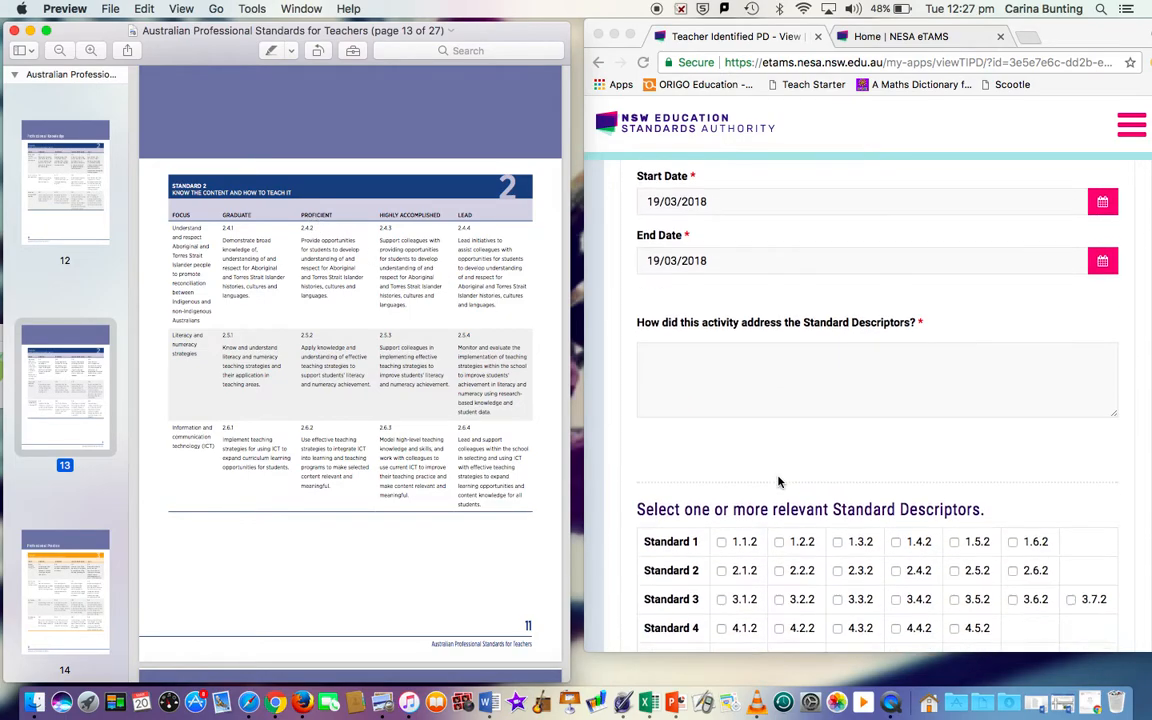
scroll(down, 3)
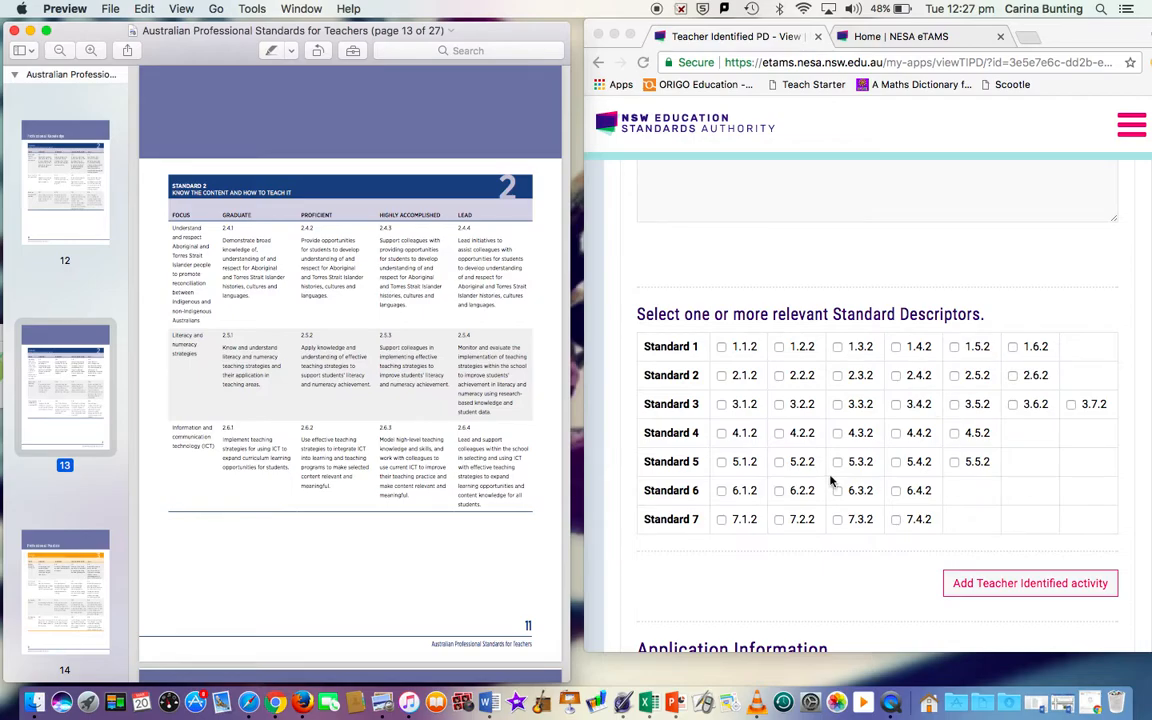
mouse_move(904, 320)
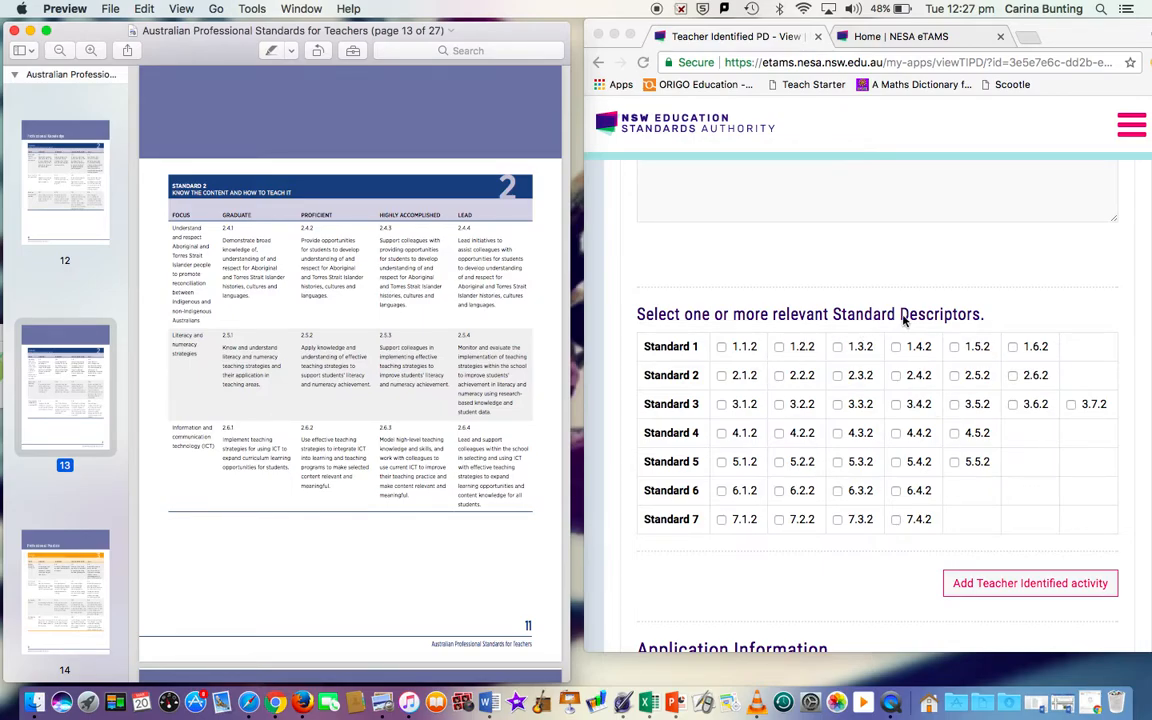
mouse_move(412, 288)
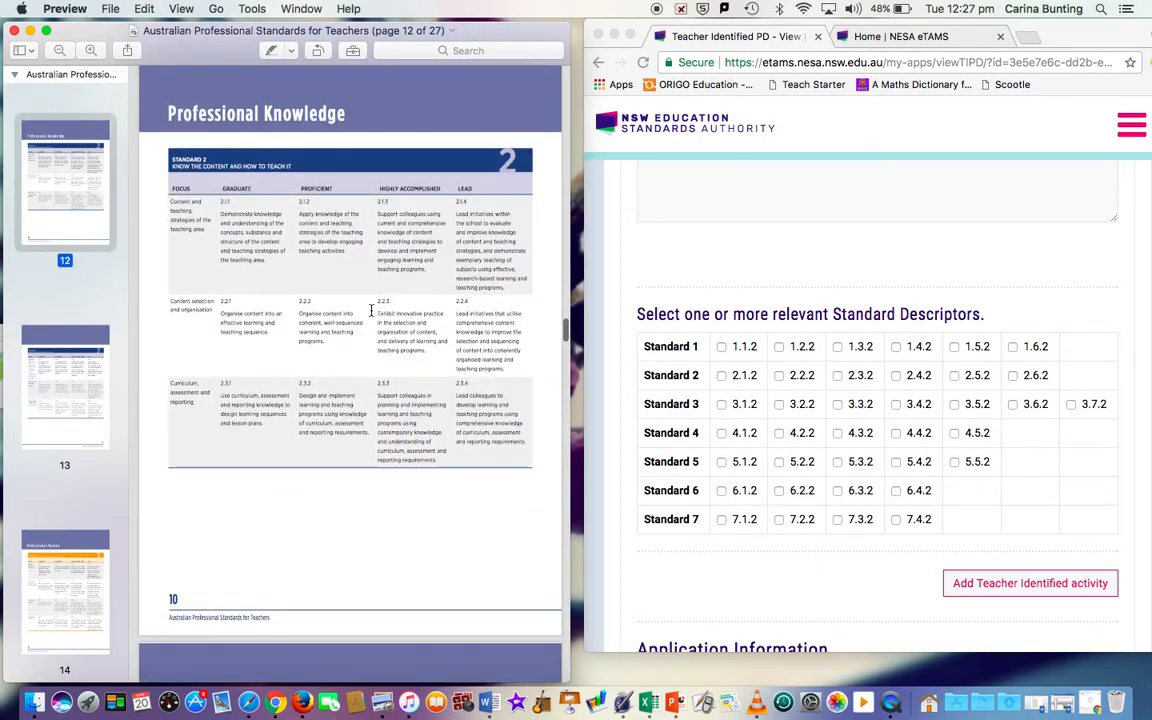
scroll(down, 3)
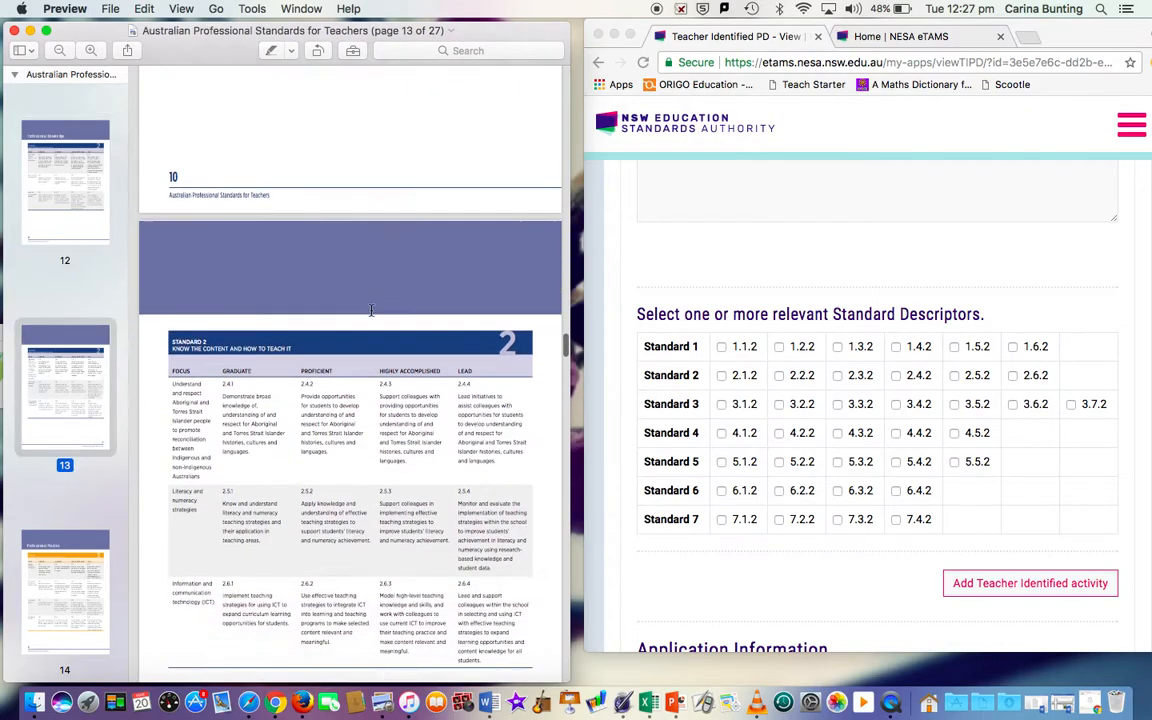
scroll(down, 3)
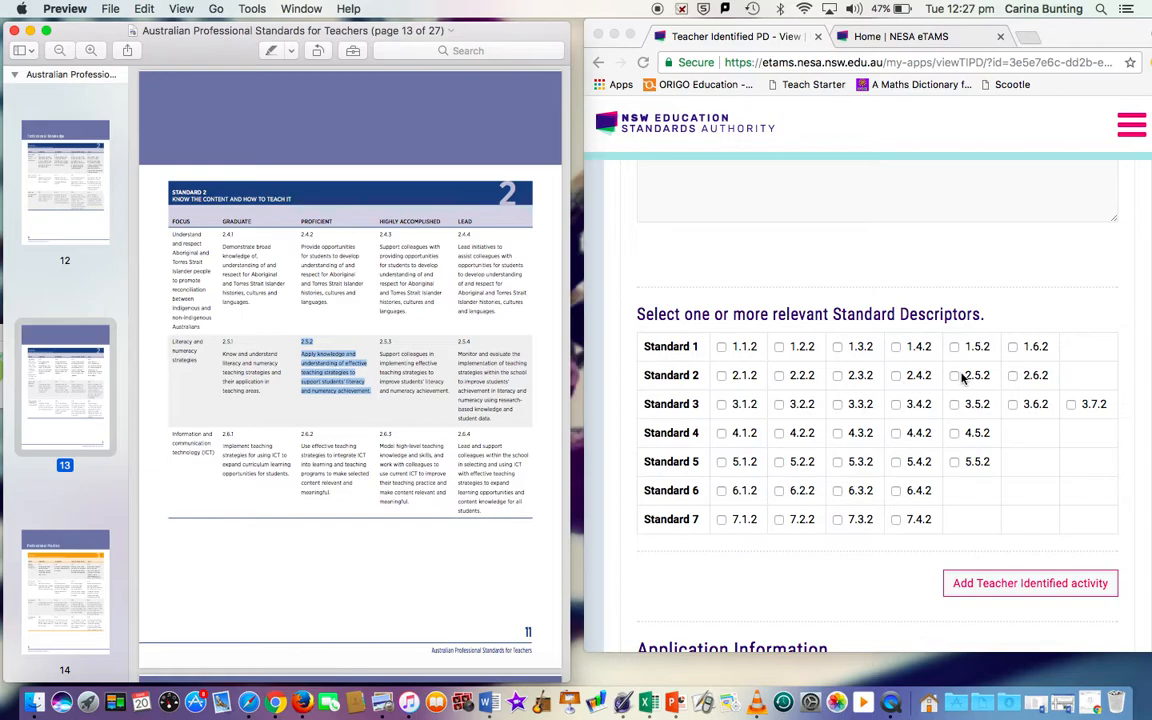
- Tick descriptor 2.5.2 in the Standard 2 row
click(952, 376)
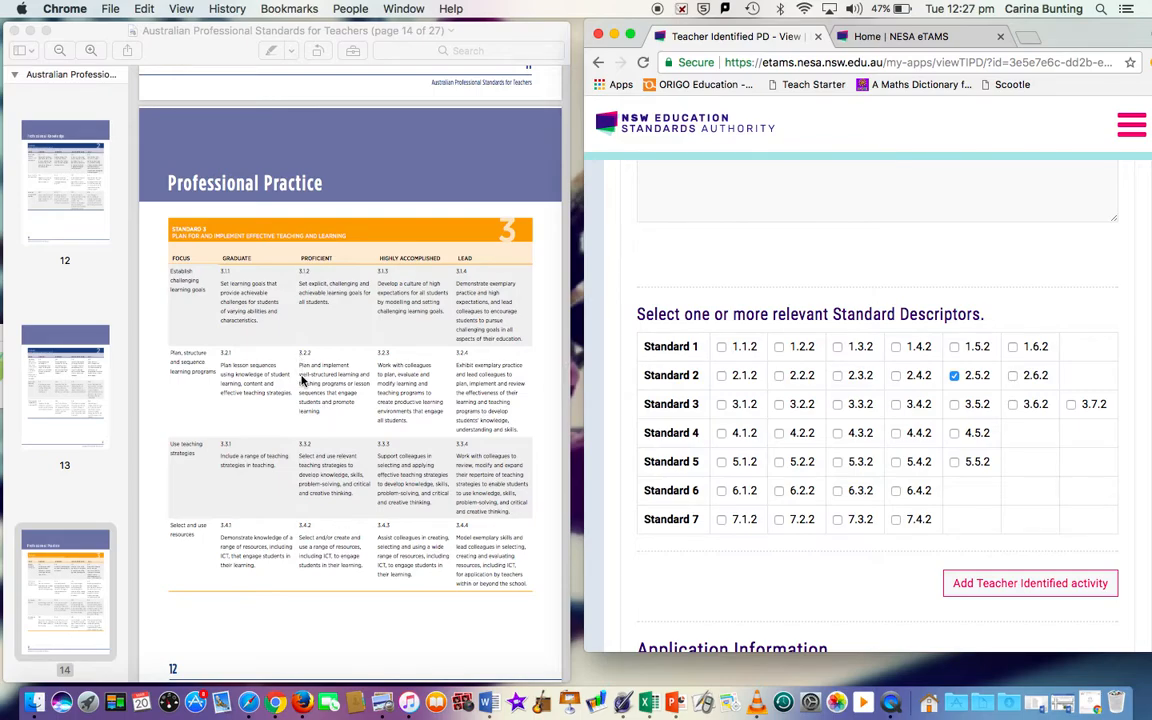
mouse_move(324, 388)
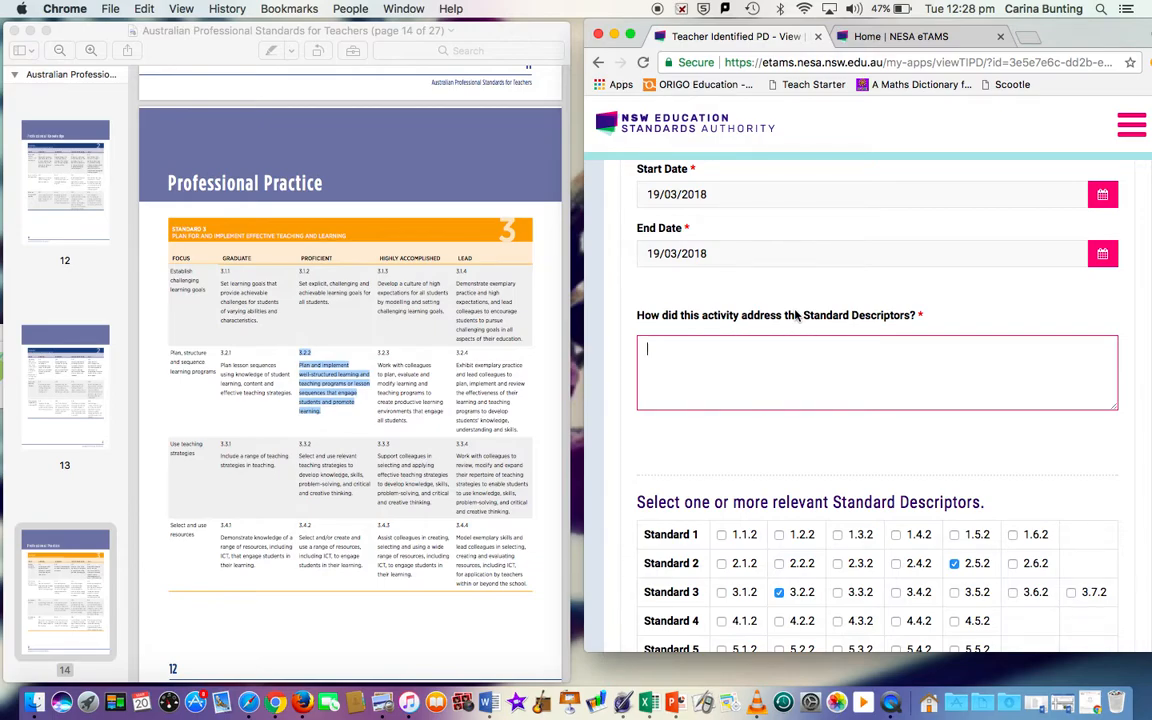
- Write that this PLT meeting addressed descriptors 2.5.2 and 3.2.2 to improve students' learning outcomes
text(T)
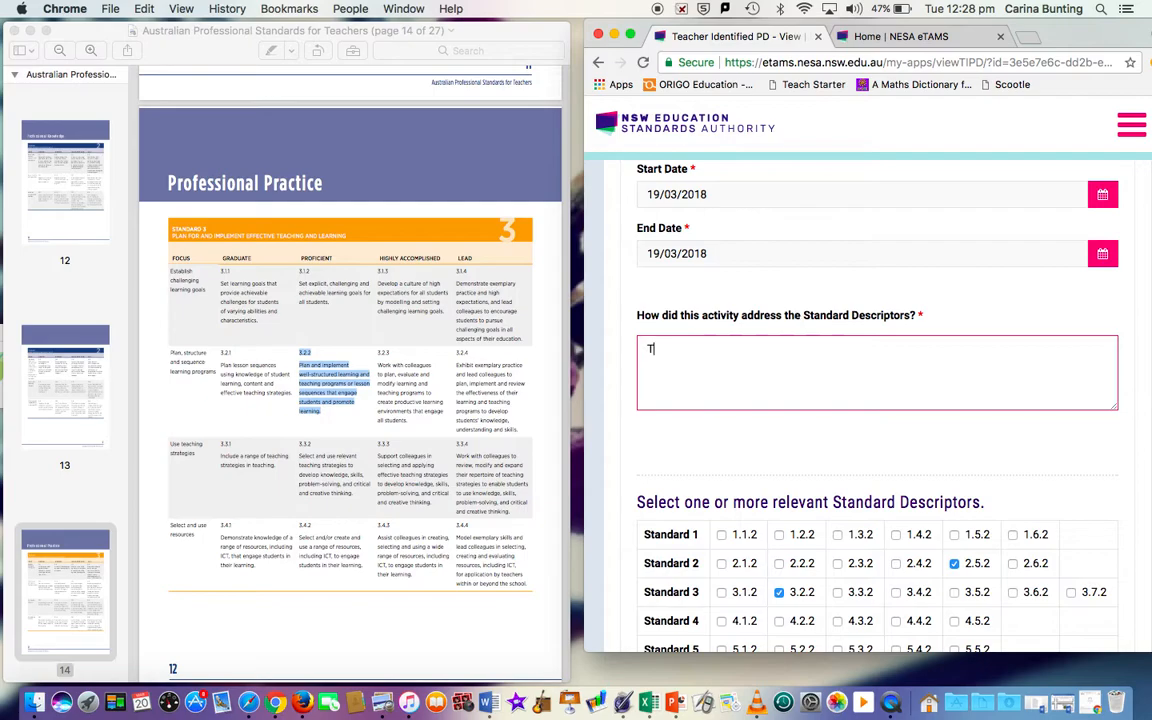
text(his PLT meeting addressed the standard descript)
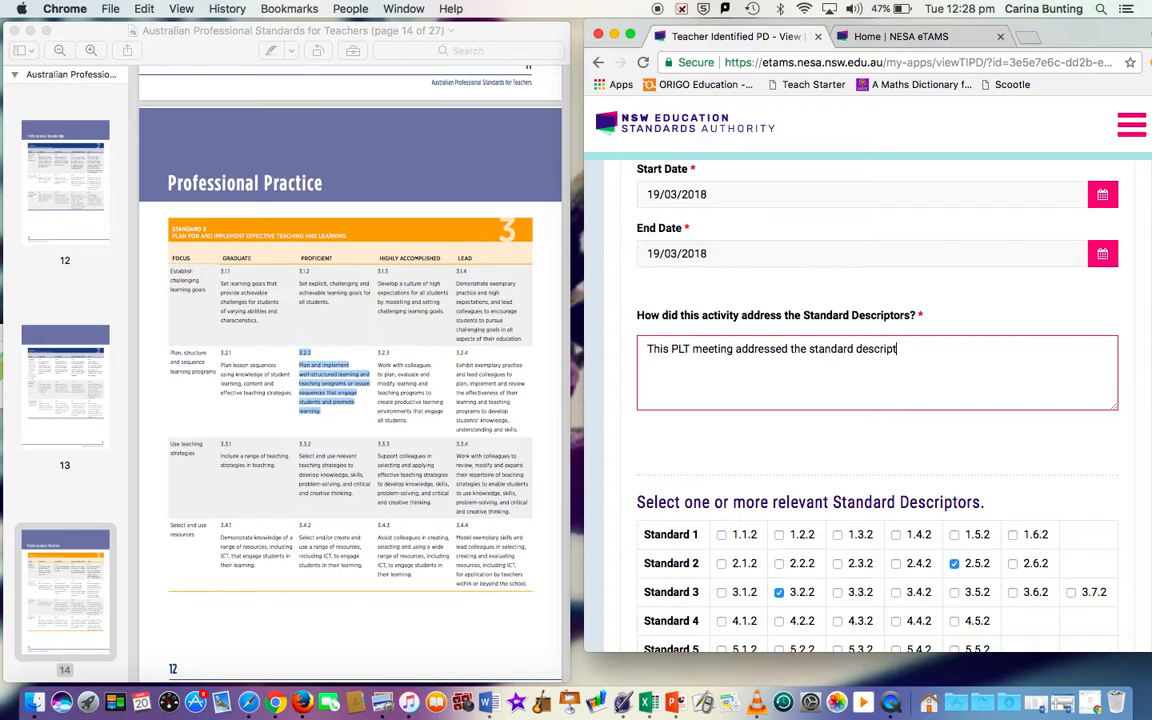
text(ors)
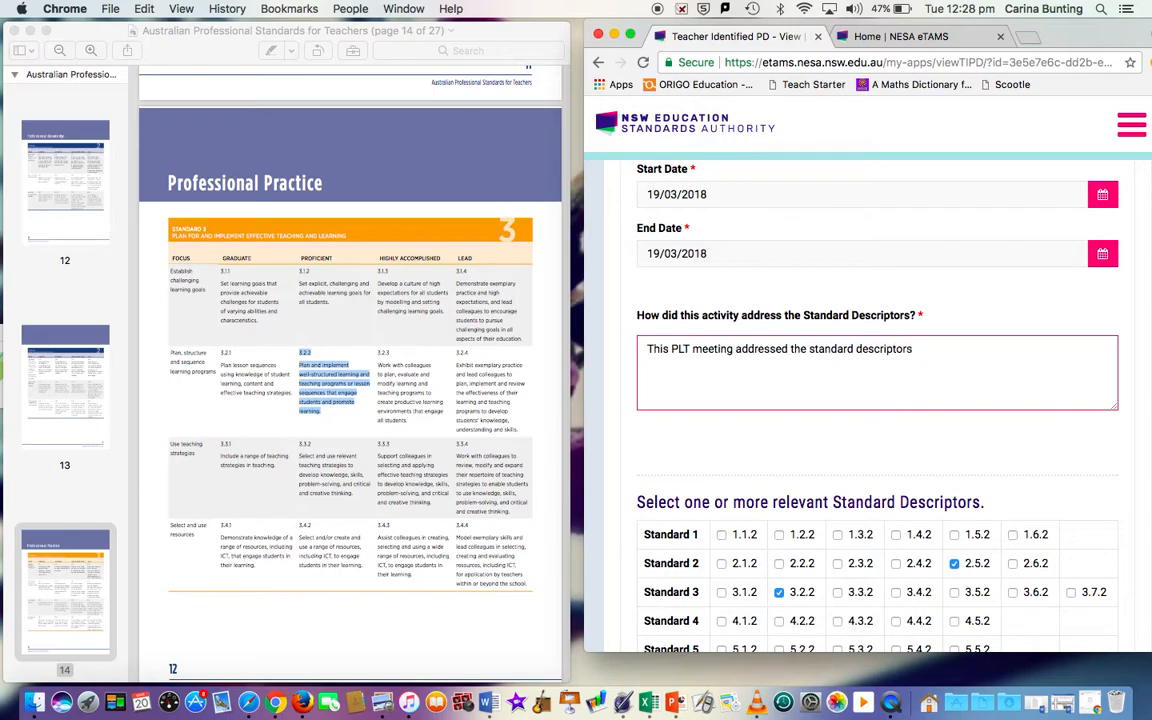
text(2.5.2 a)
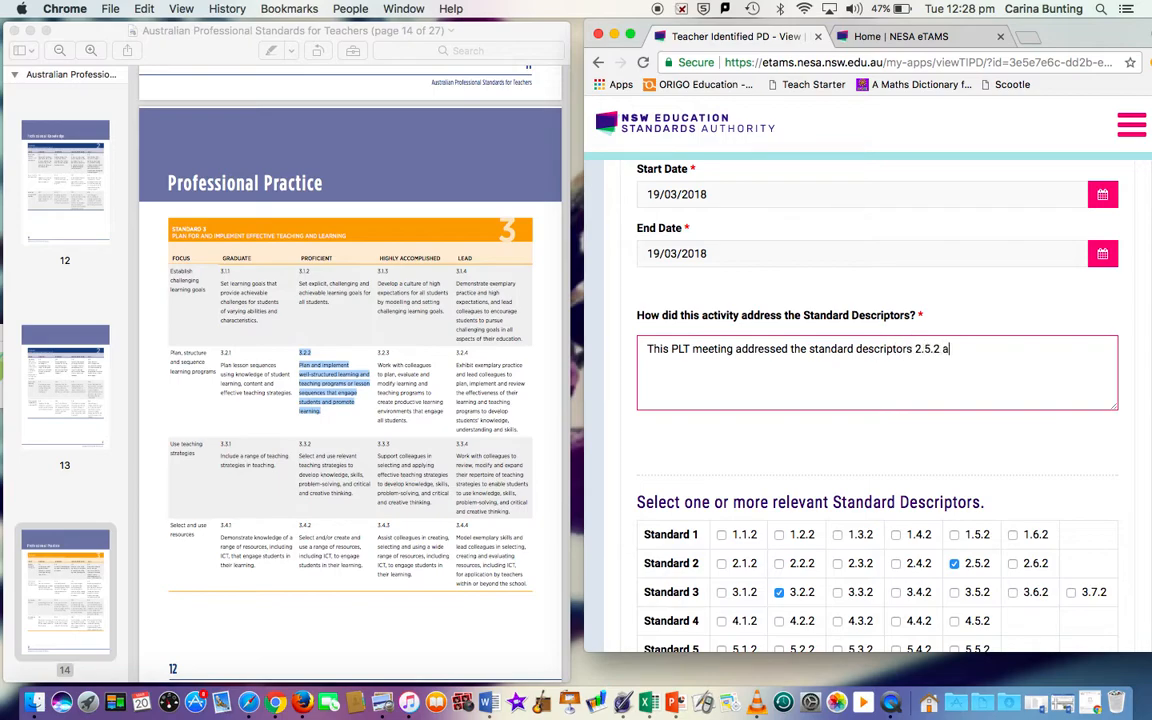
text(nd)
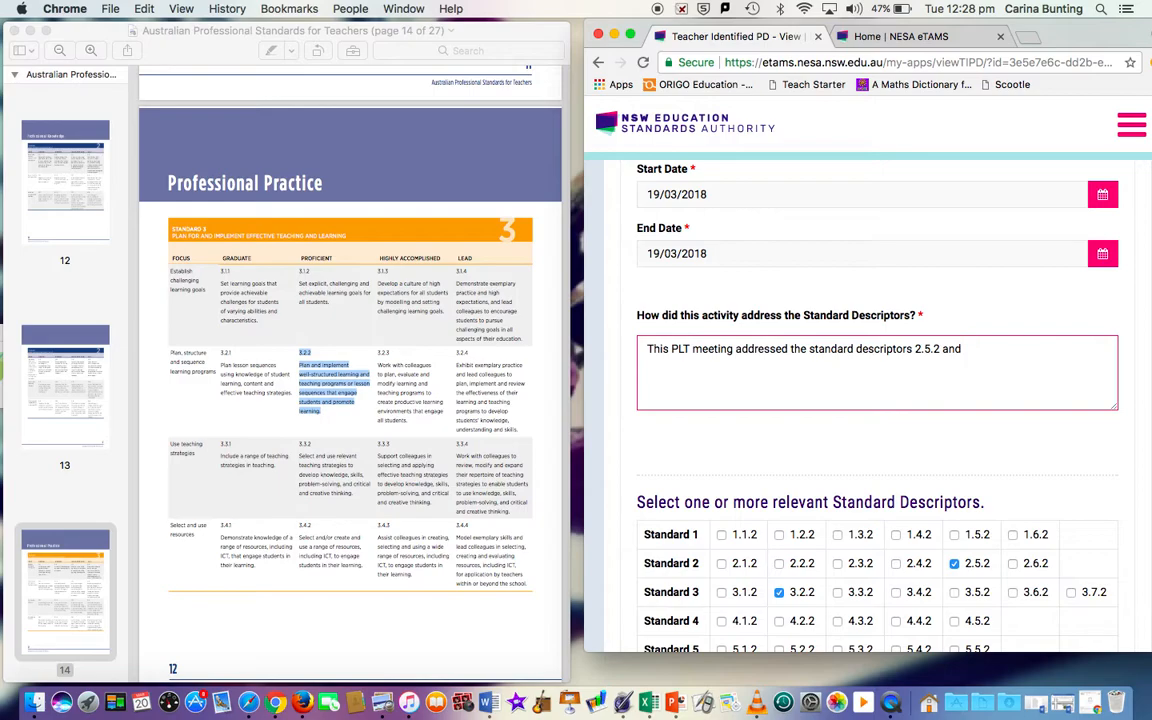
text(3.2.2 by . . .)
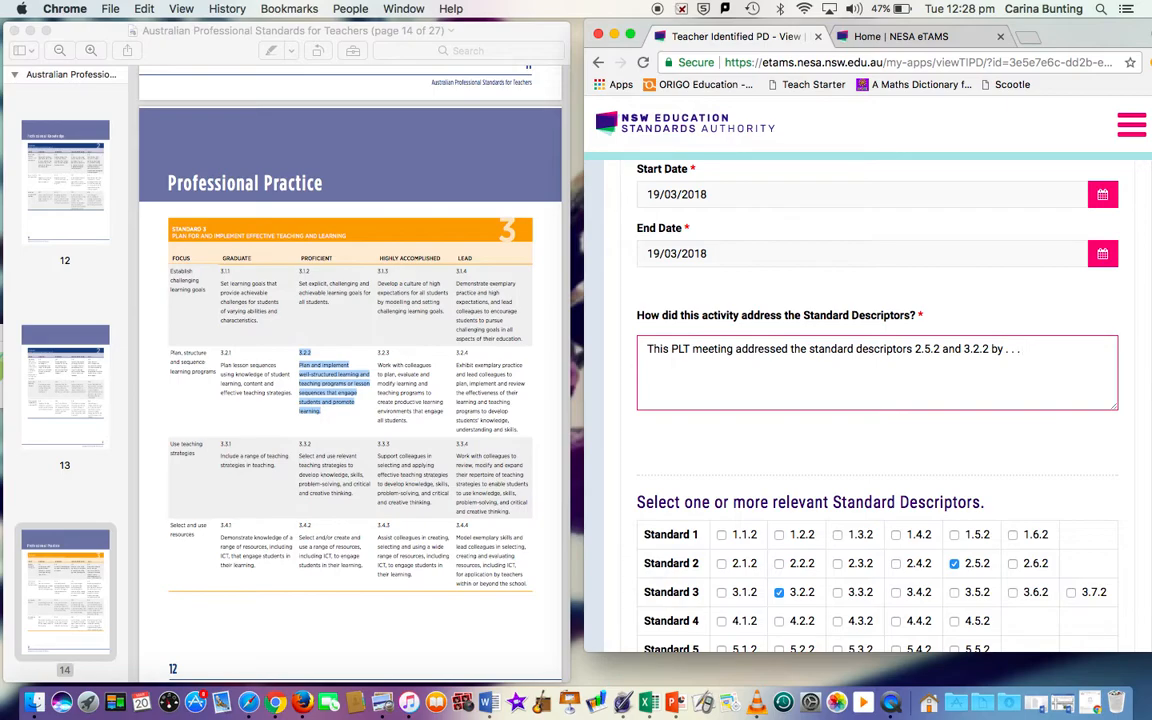
text(impro)
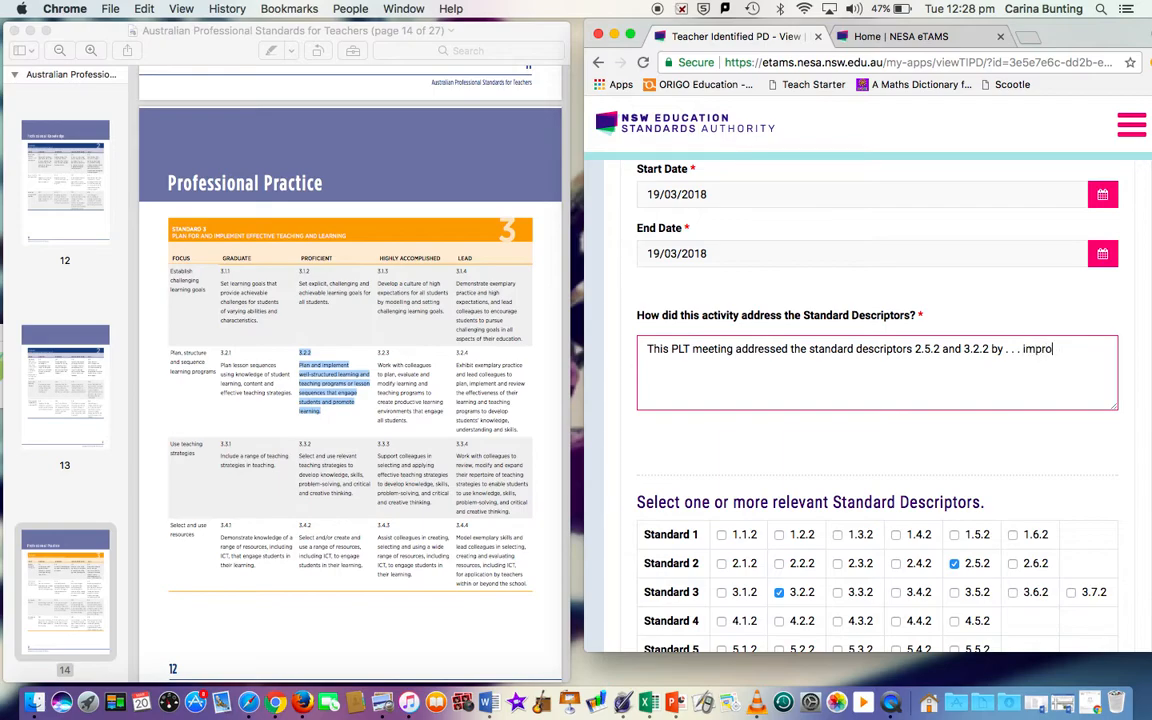
text(improve students)
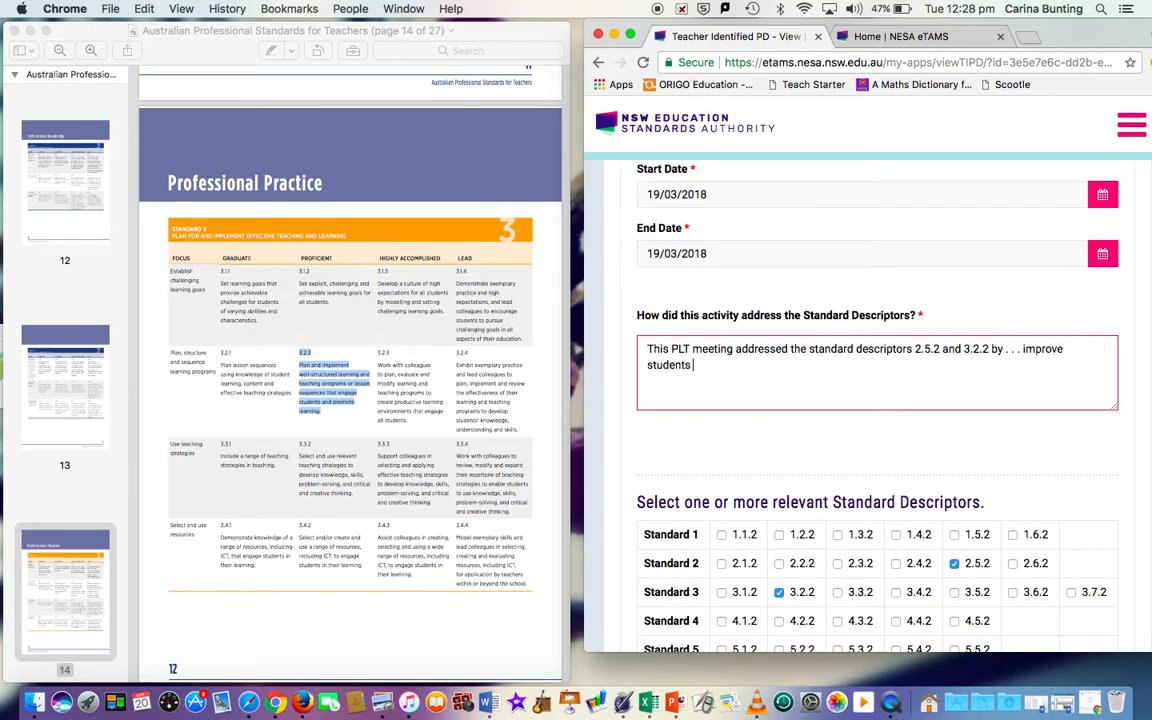
text(learning outcome)
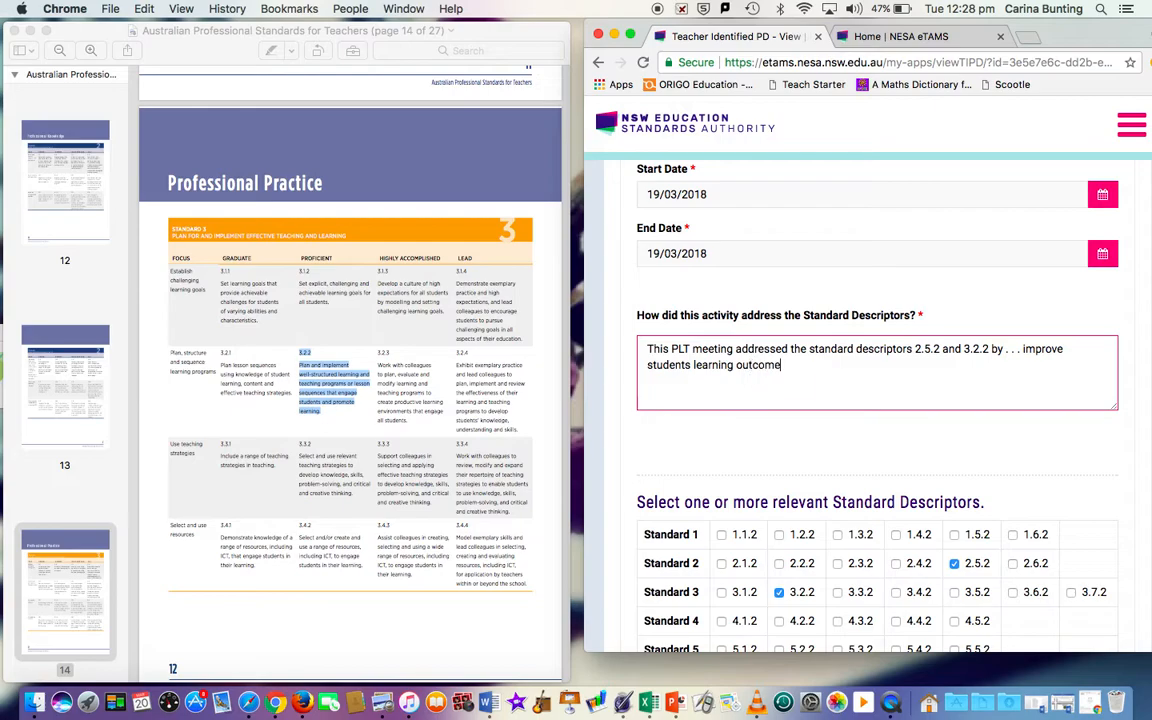
text(s.)
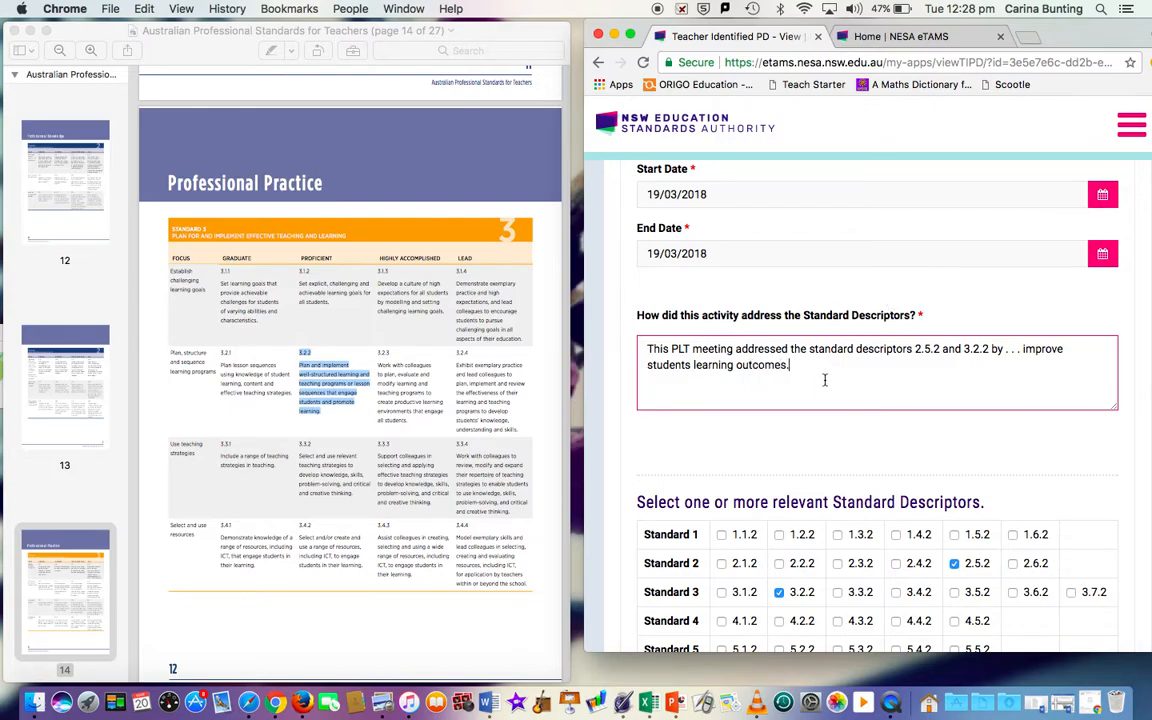
scroll(down, 3)
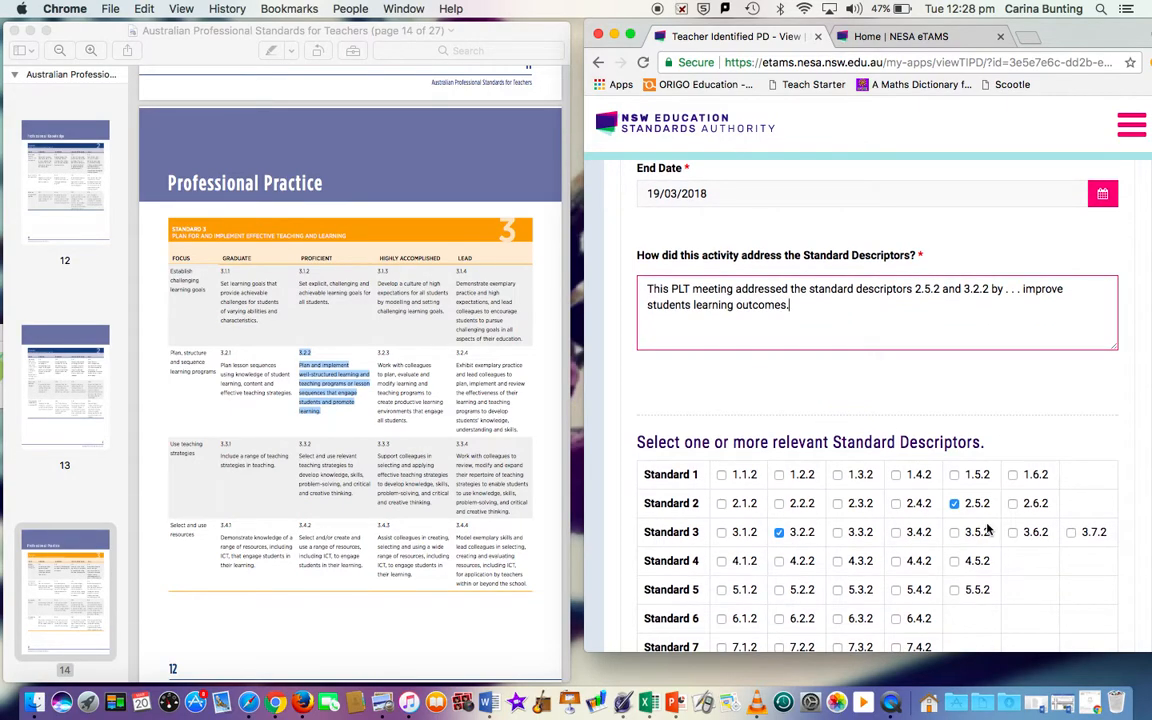